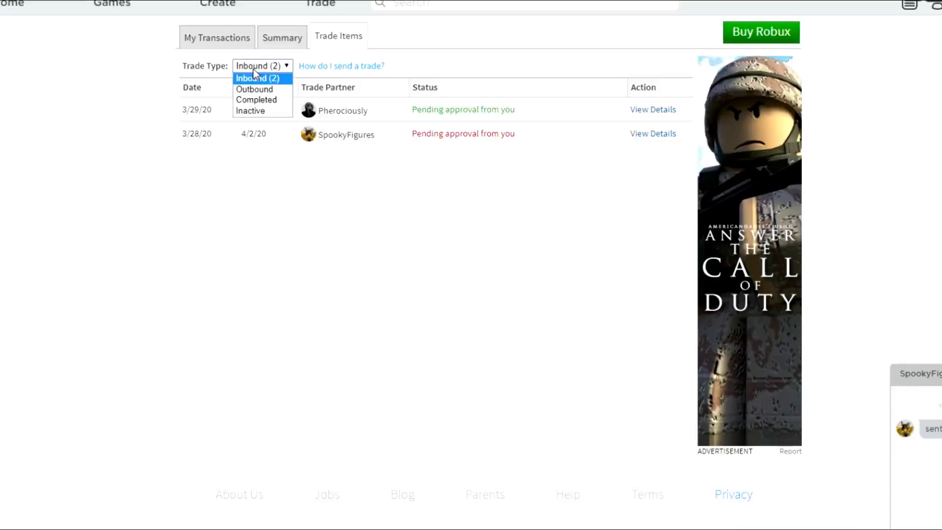
Switch the Trade Type filter from Inbound to Completed and scroll through past trades
click(256, 100)
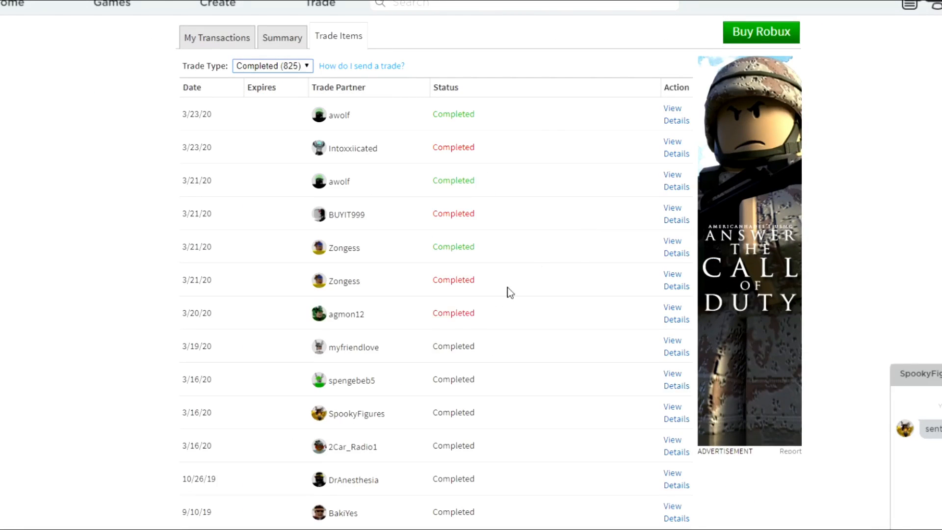
scroll(down, 3)
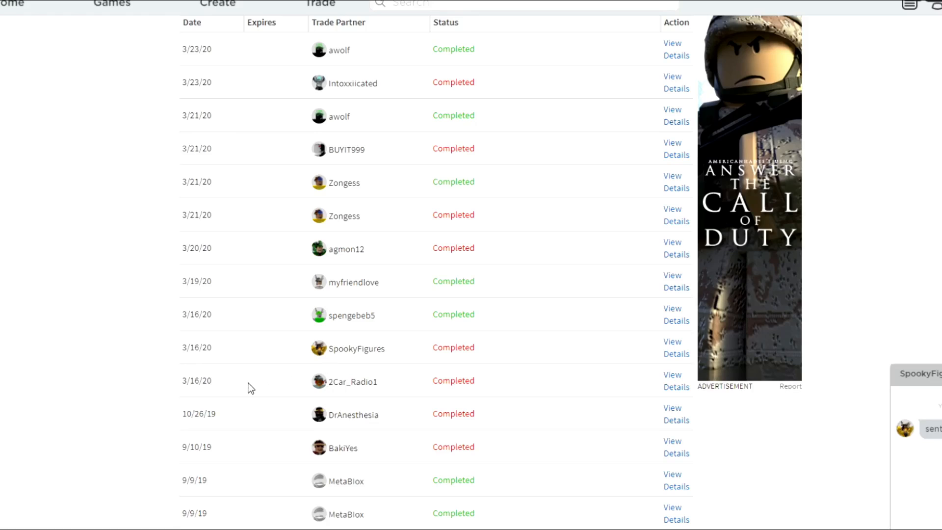
mouse_move(241, 390)
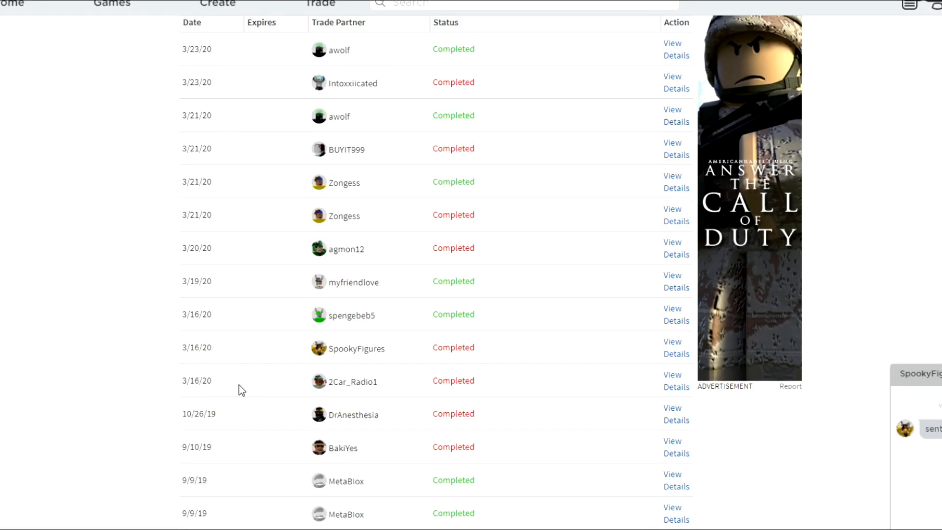
mouse_move(352, 177)
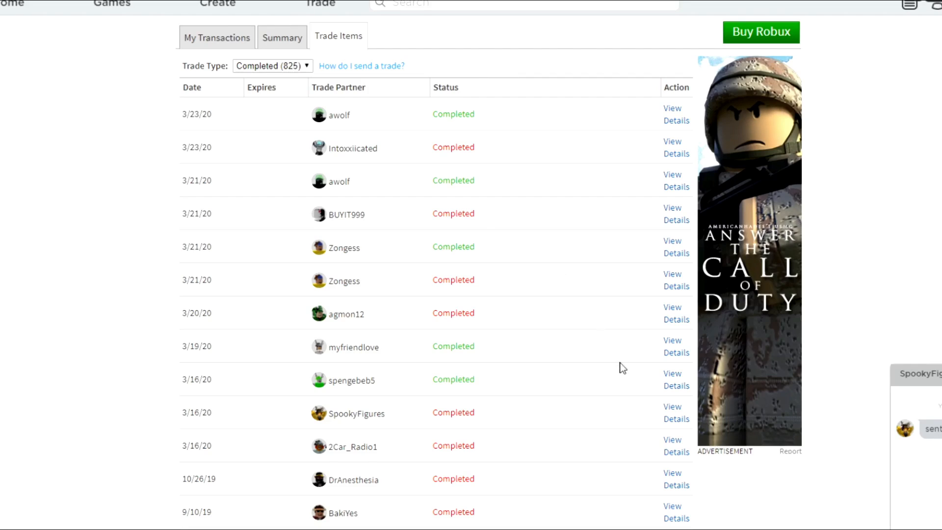
scroll(down, 3)
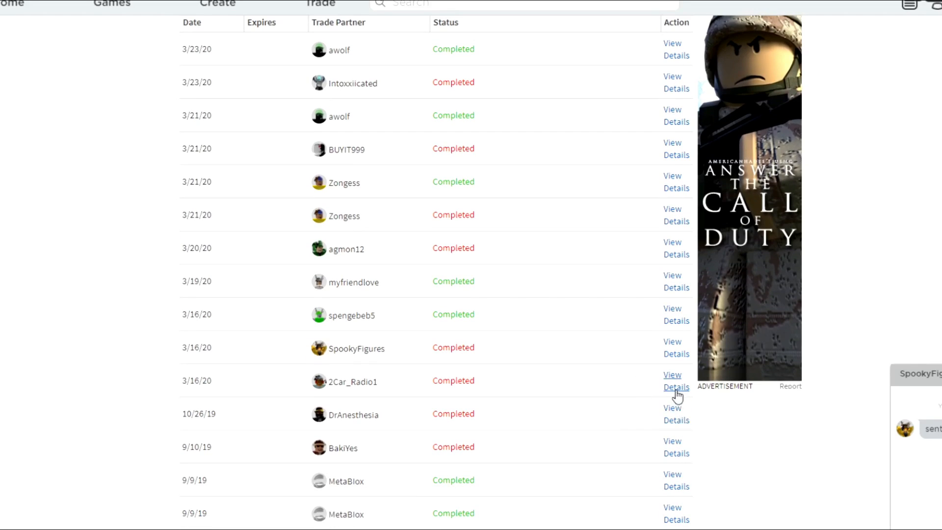
click(675, 380)
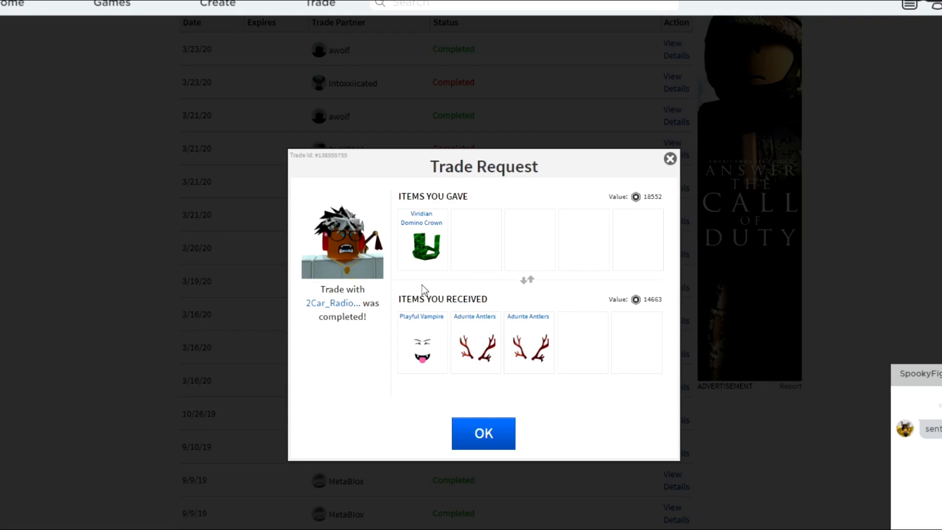
mouse_move(476, 346)
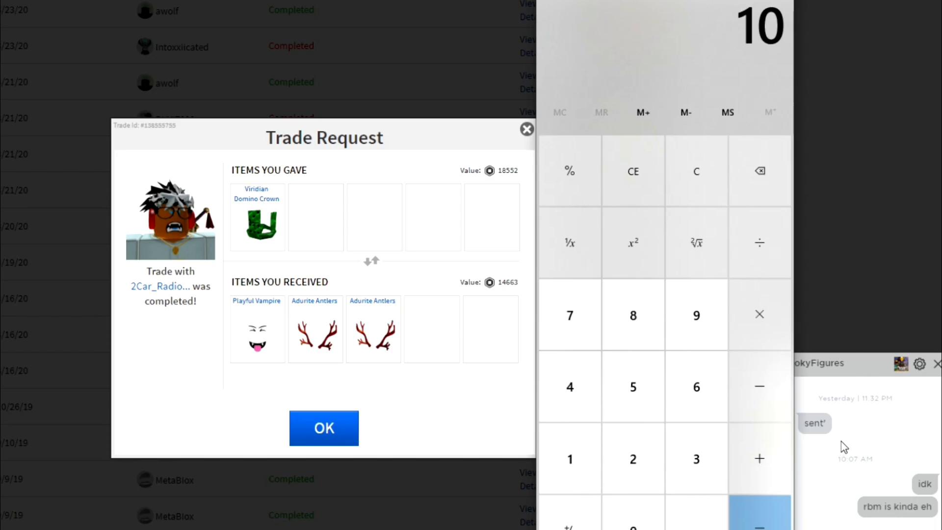
click(570, 386)
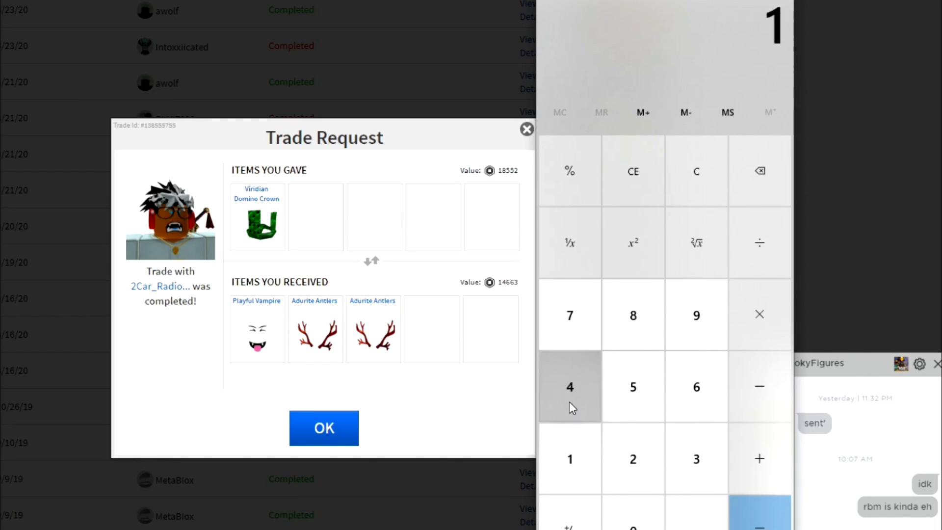
click(570, 387)
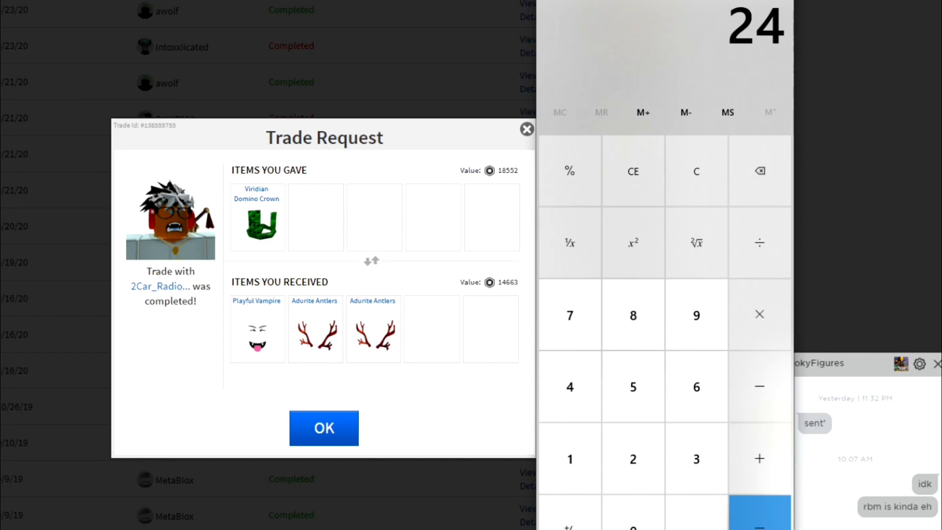
click(632, 172)
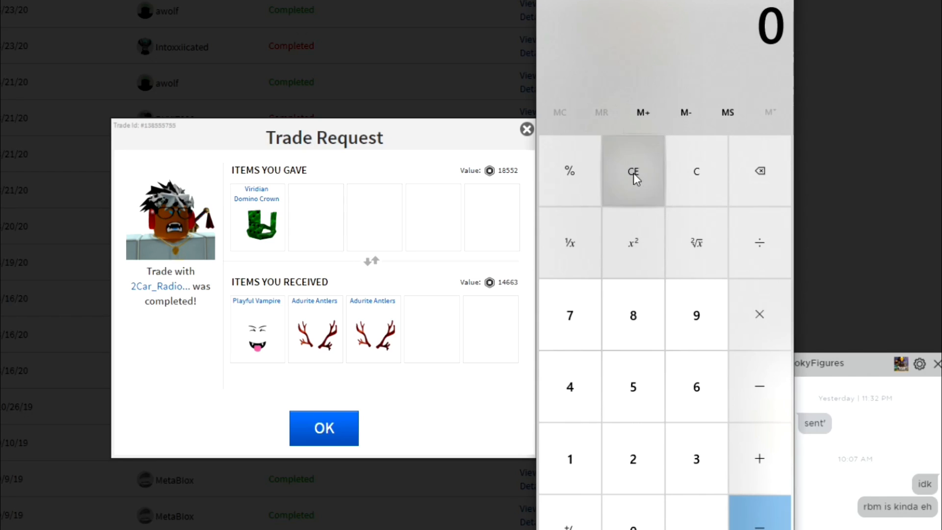
mouse_move(489, 304)
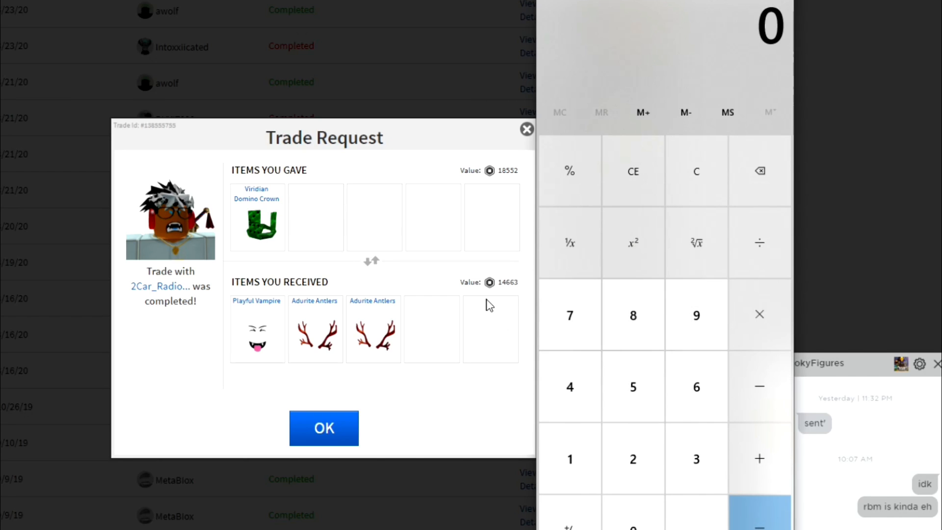
mouse_move(71, 290)
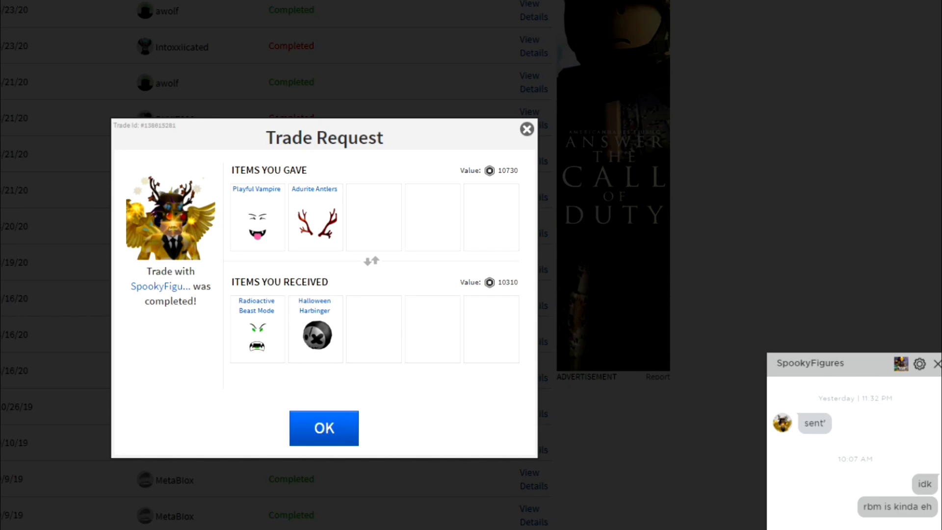
mouse_move(527, 129)
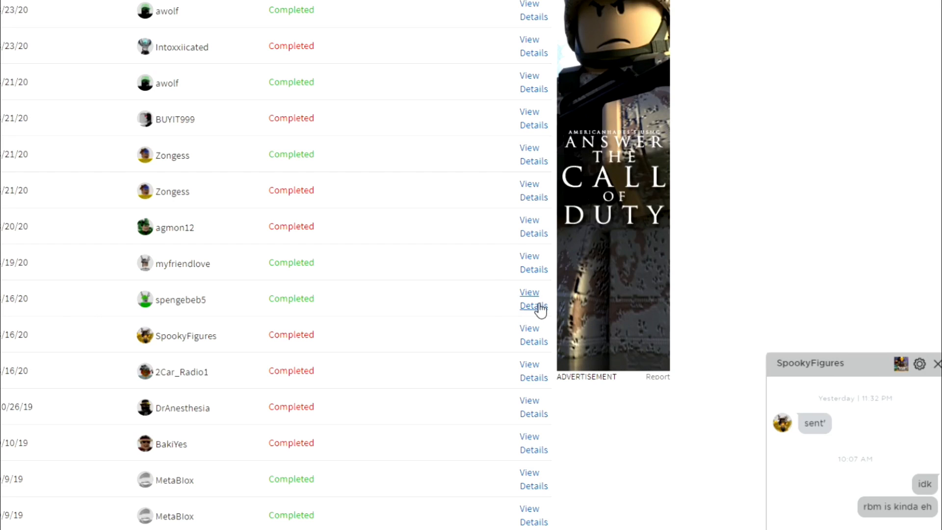
click(529, 299)
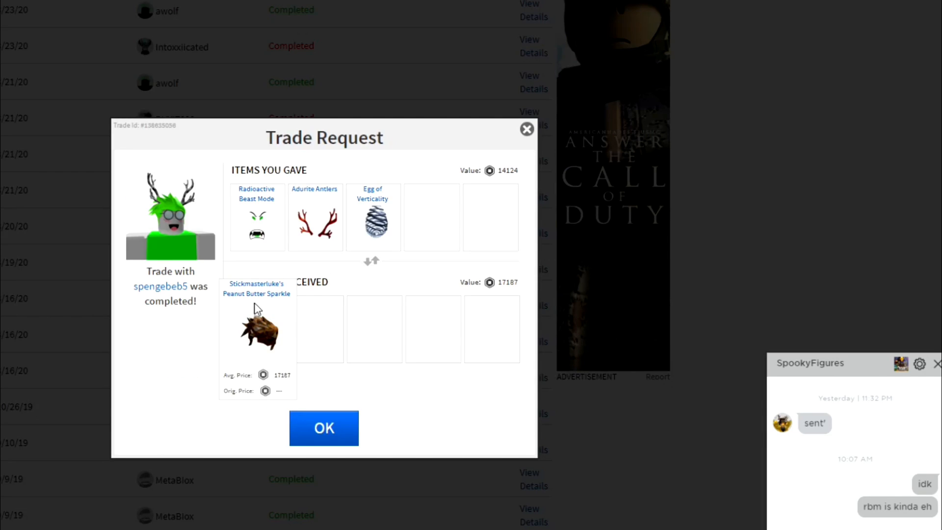
mouse_move(289, 211)
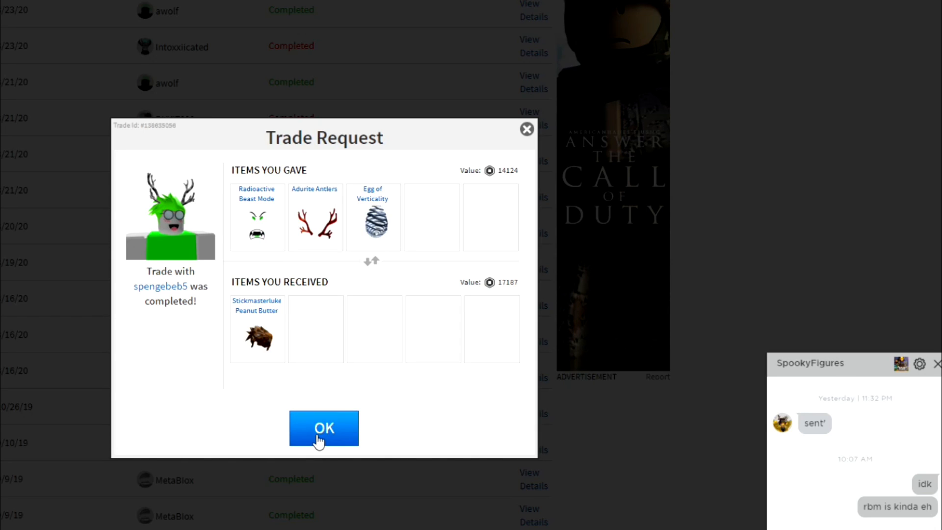
click(323, 428)
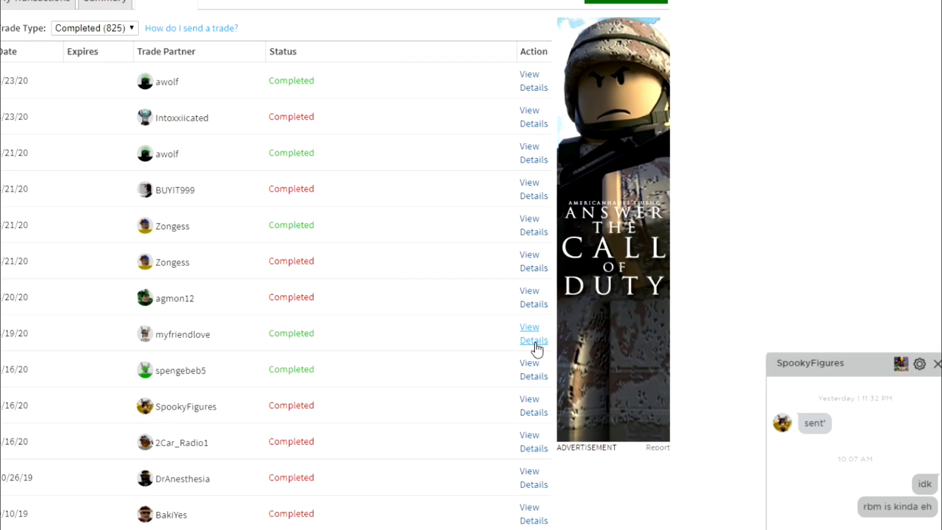
click(532, 334)
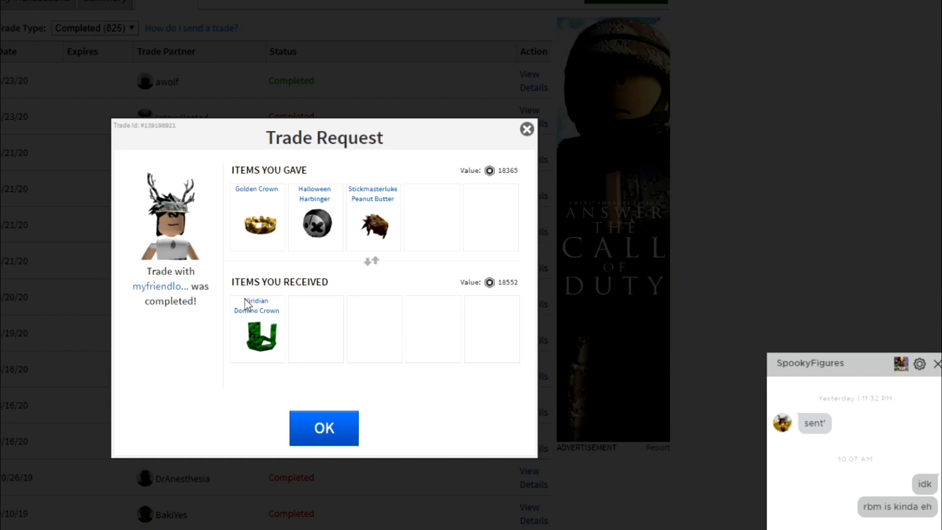
click(324, 428)
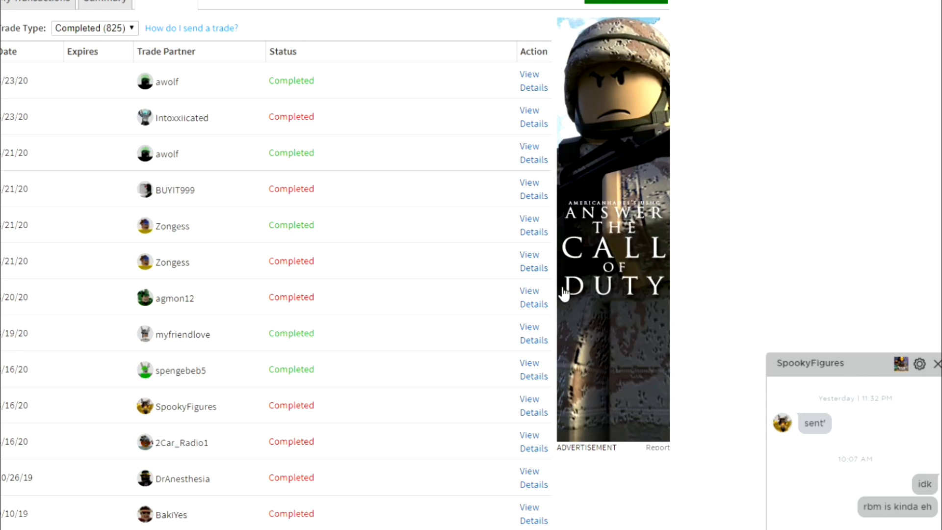
click(529, 297)
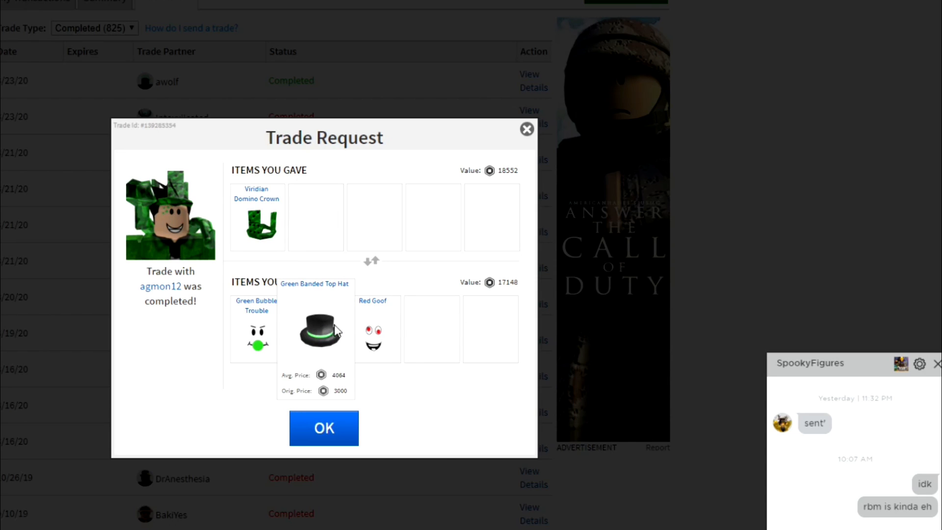
mouse_move(315, 351)
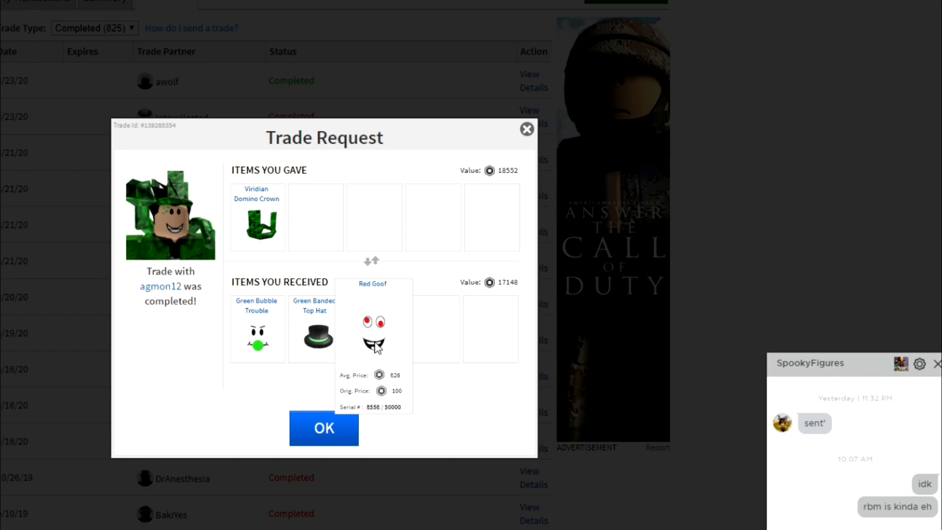
Close the Green Banded Top Hat trade and view the 3/21/20 trade details
click(323, 428)
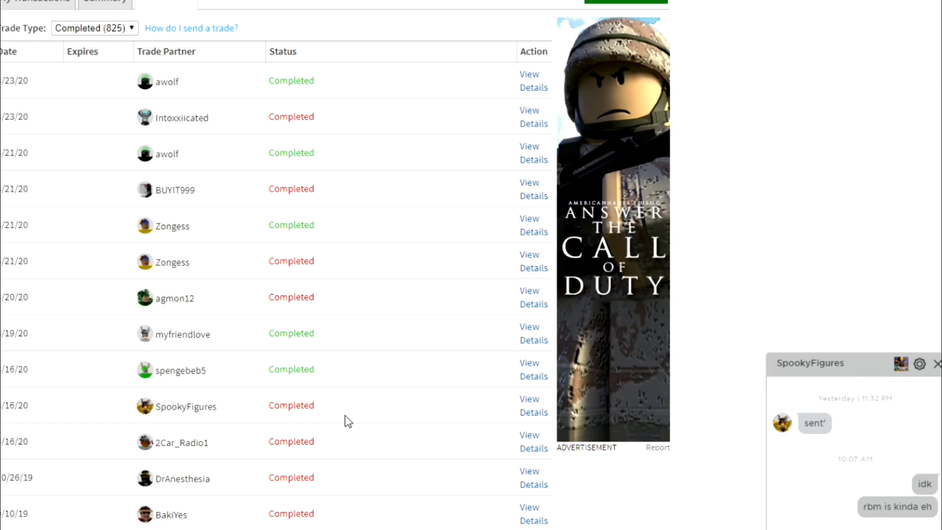
mouse_move(534, 267)
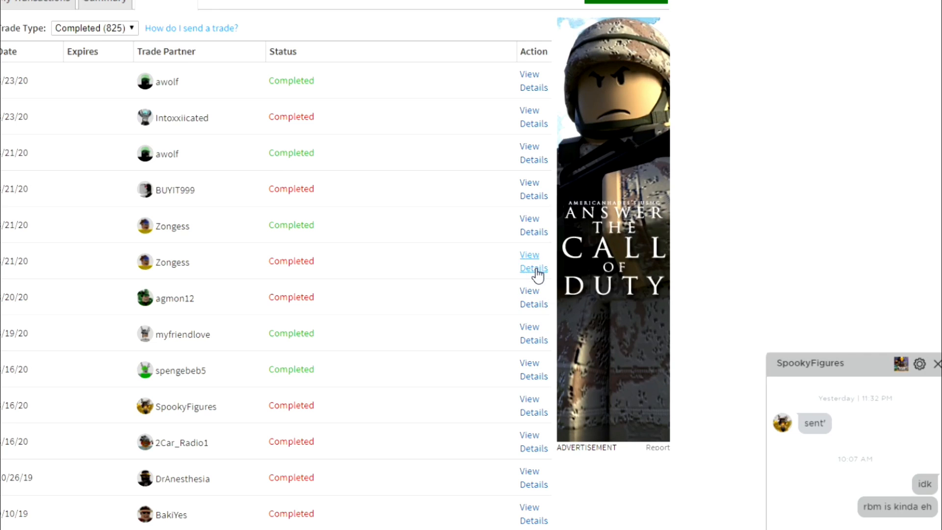
click(533, 261)
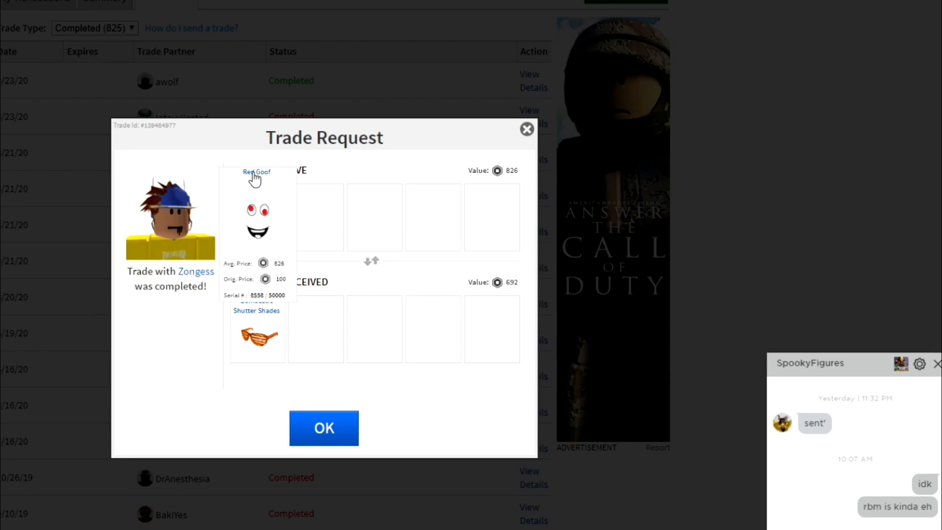
click(323, 428)
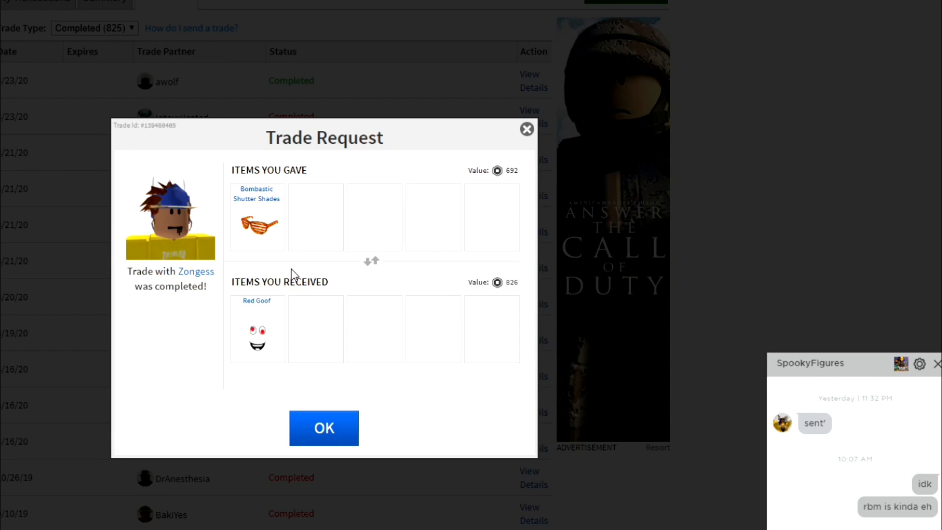
mouse_move(492, 115)
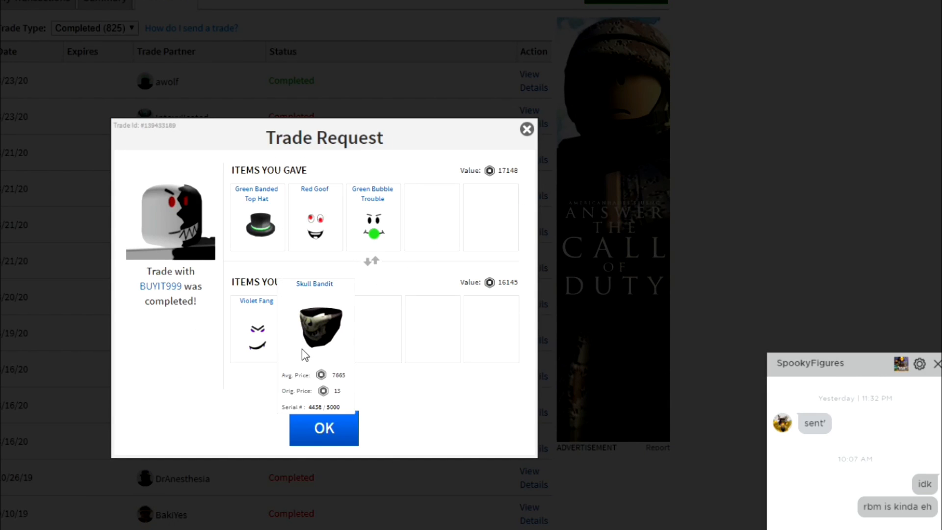
mouse_move(302, 329)
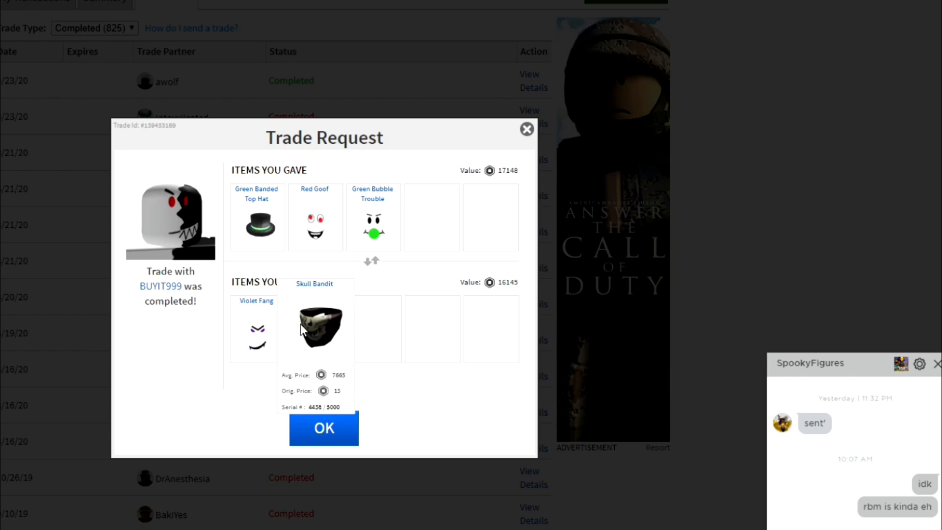
mouse_move(373, 222)
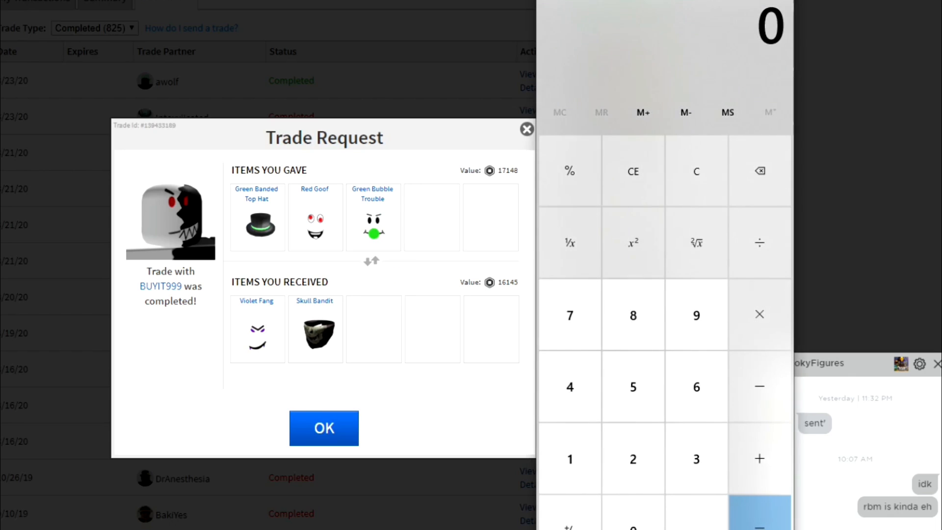
mouse_move(372, 226)
text(1)
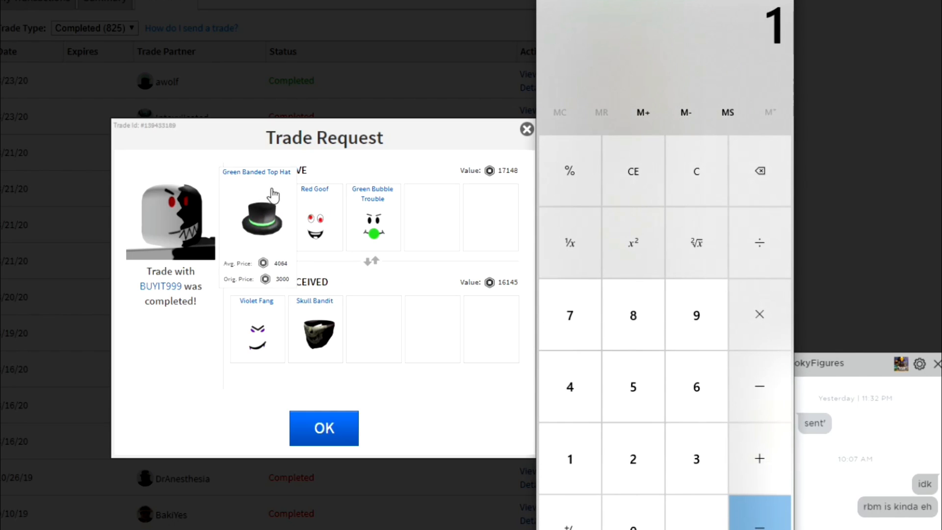
Sum BUYIT999's item prices to 26, clear Calculator, and close that trade
click(632, 386)
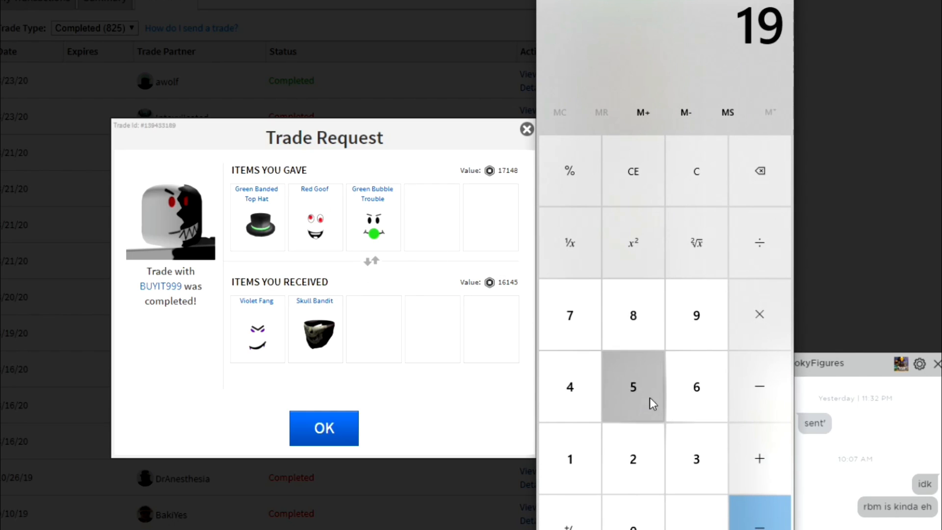
click(632, 386)
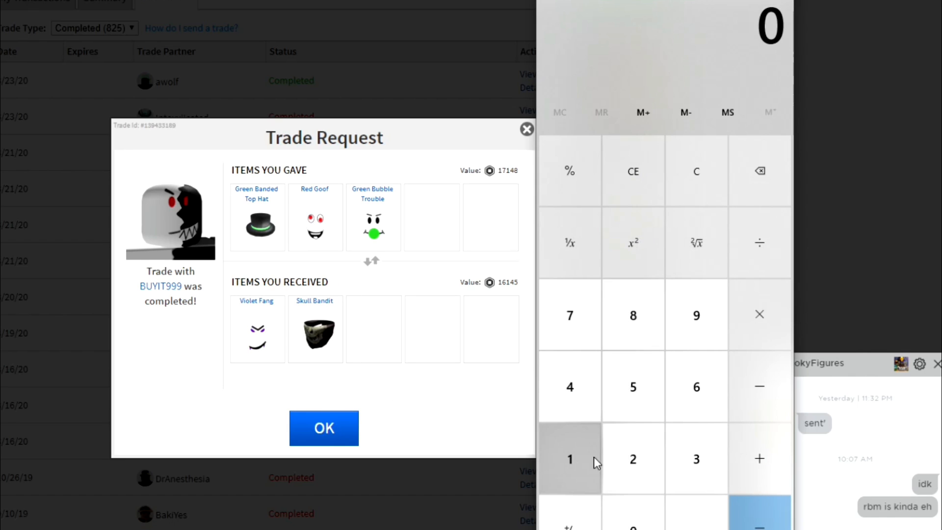
click(570, 458)
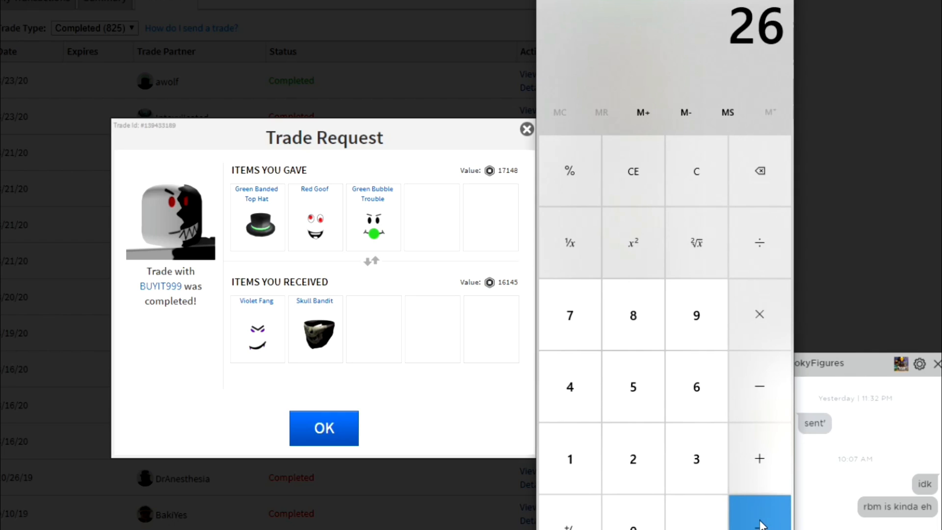
mouse_move(257, 327)
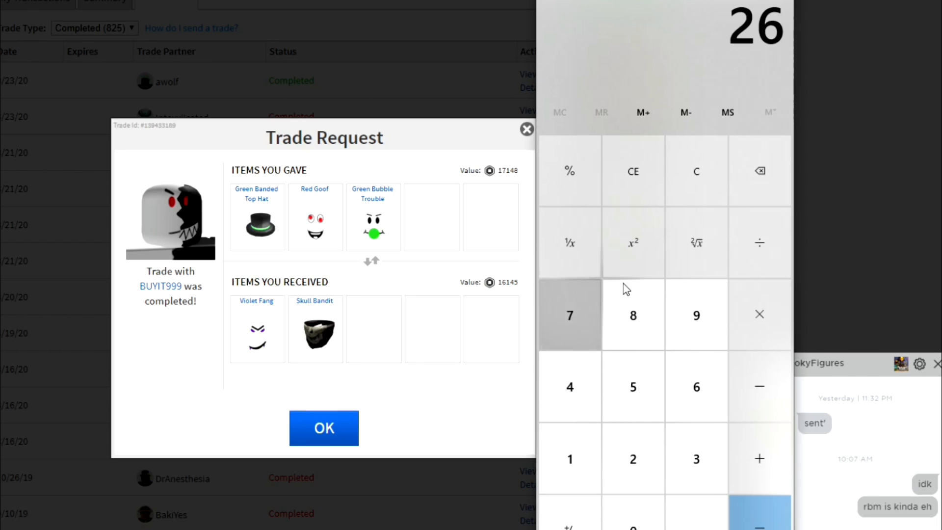
click(633, 171)
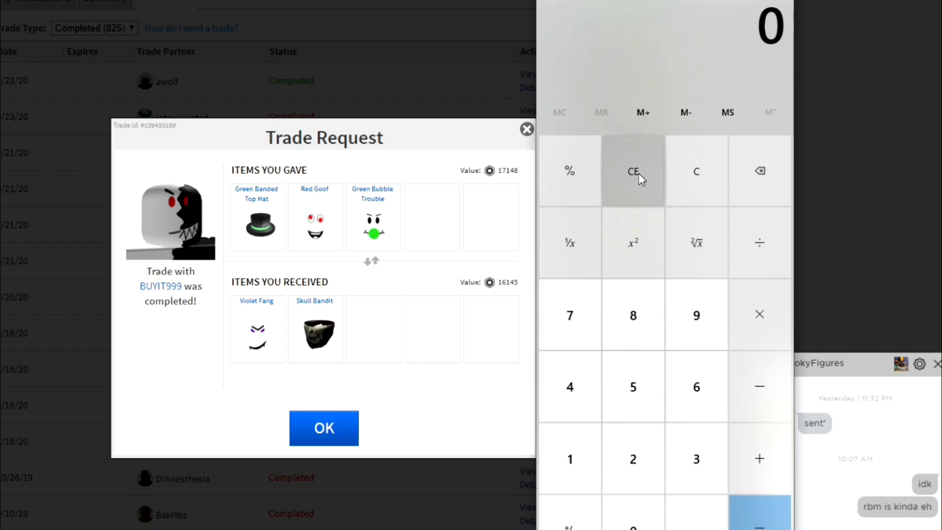
mouse_move(195, 180)
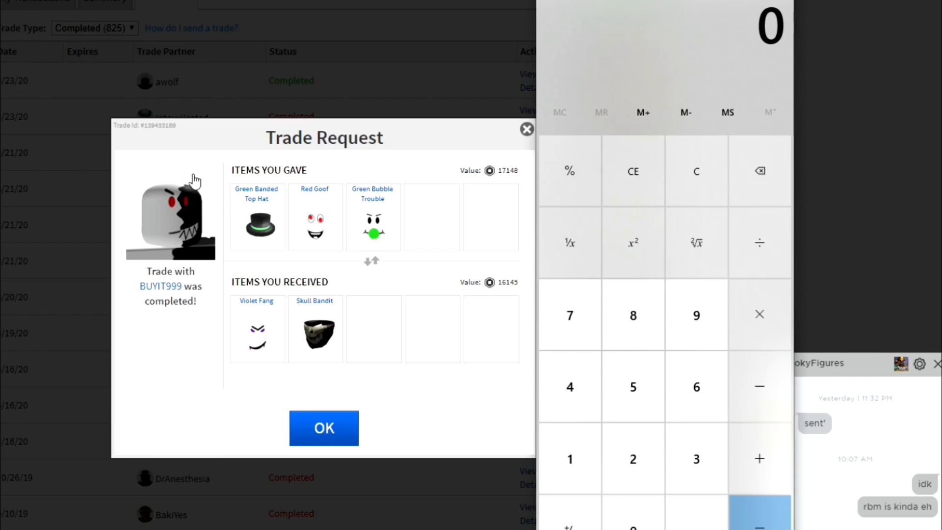
mouse_move(372, 228)
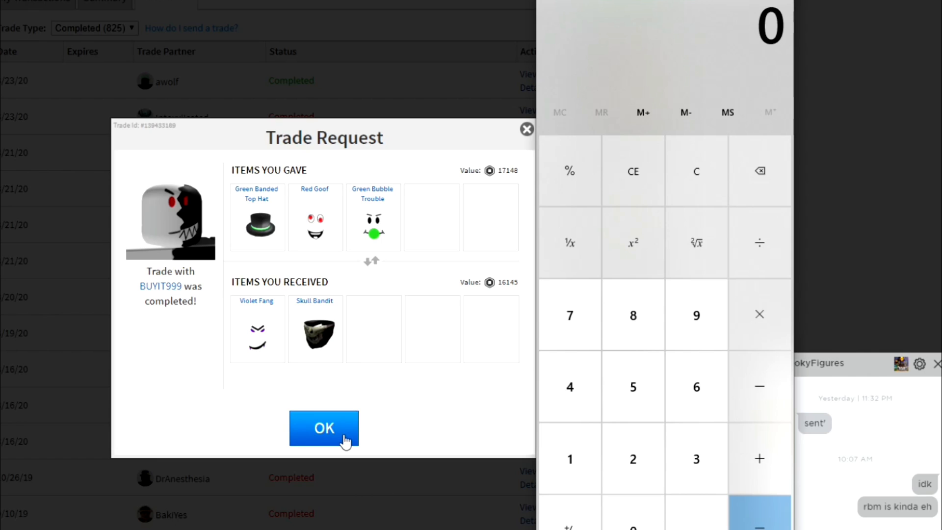
click(324, 429)
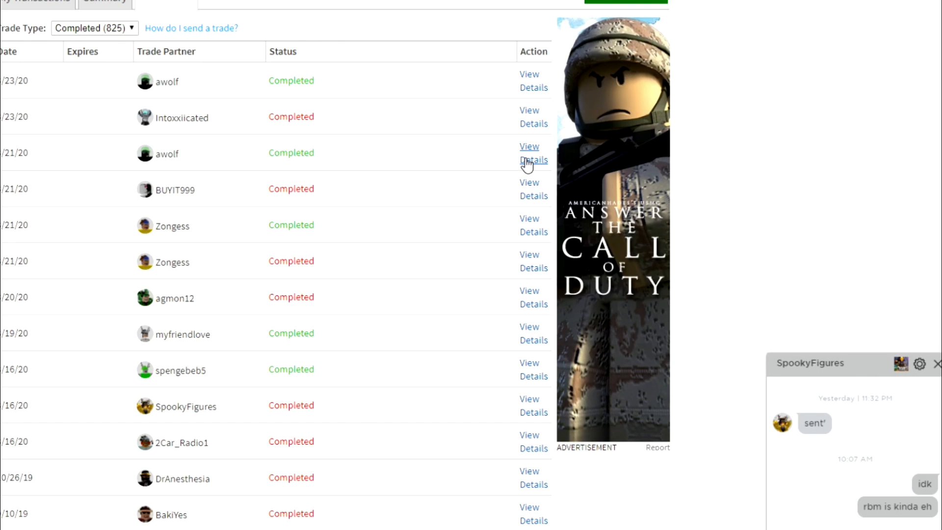
click(533, 153)
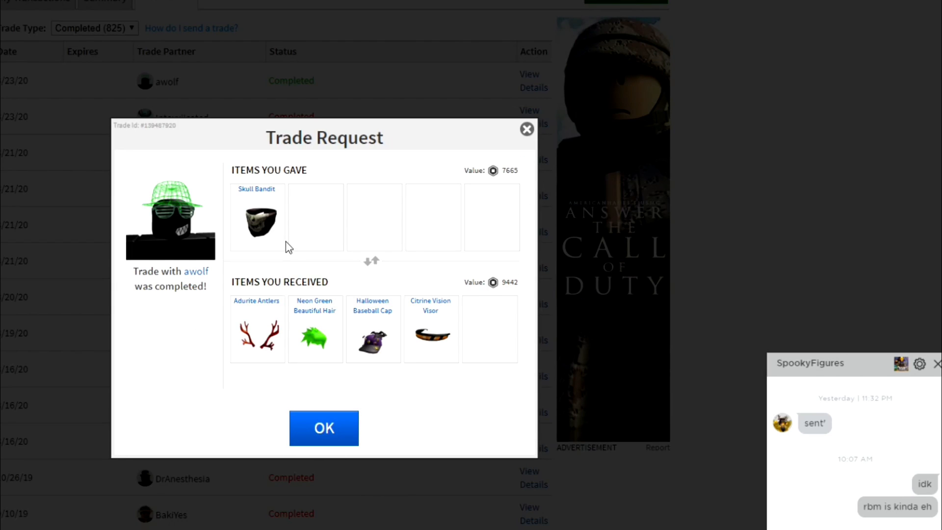
mouse_move(314, 329)
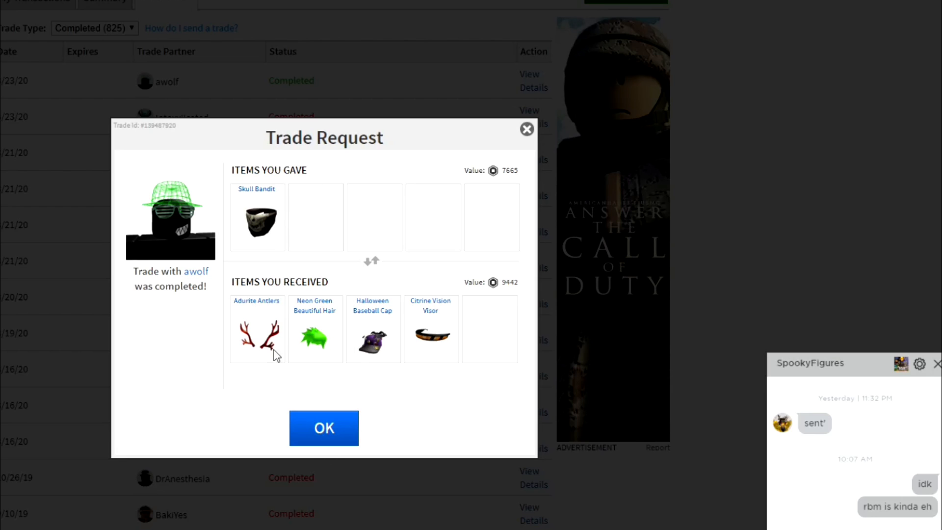
mouse_move(431, 337)
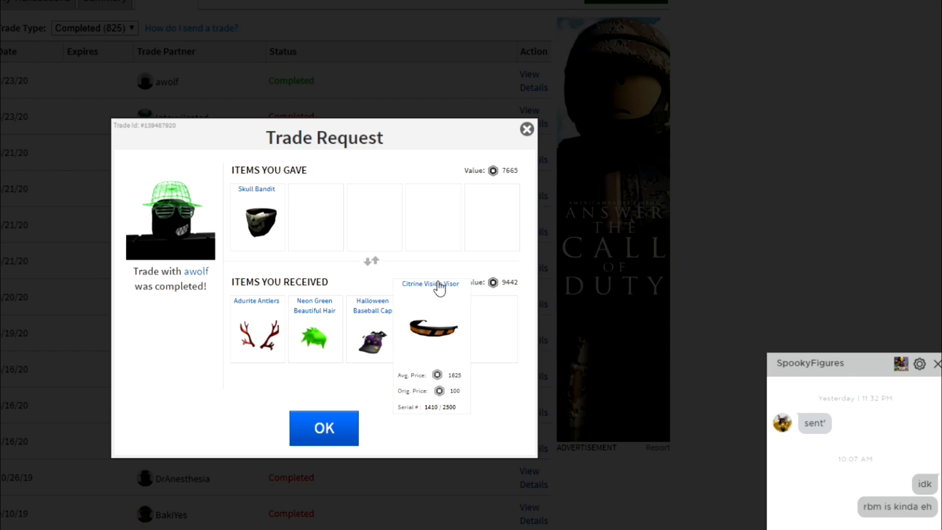
mouse_move(462, 303)
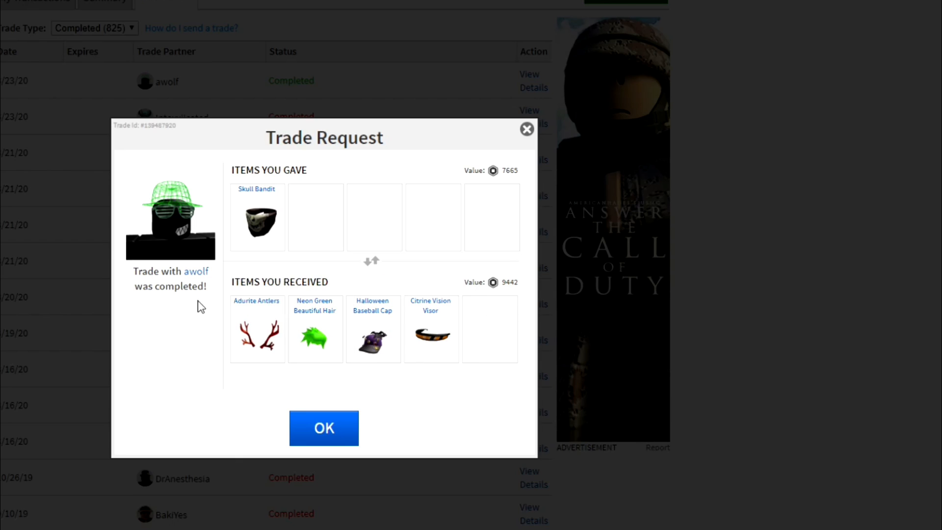
mouse_move(315, 334)
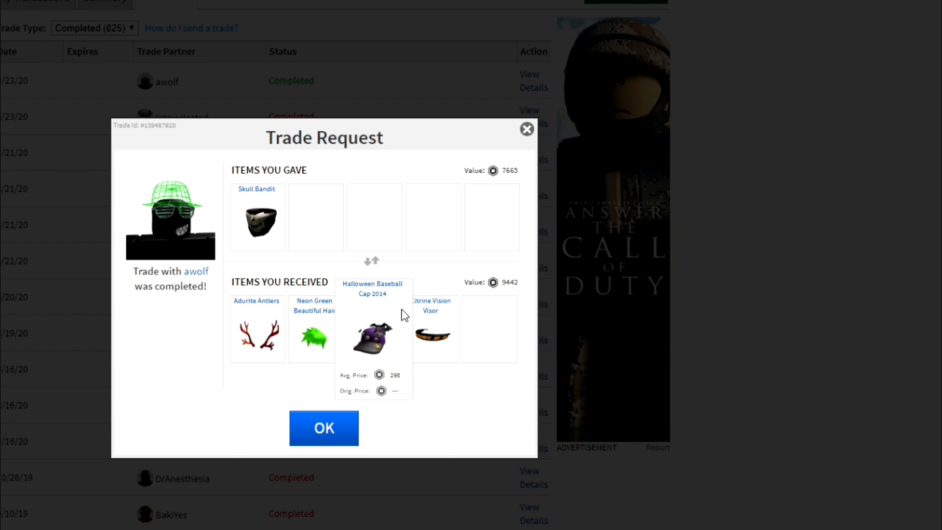
mouse_move(402, 316)
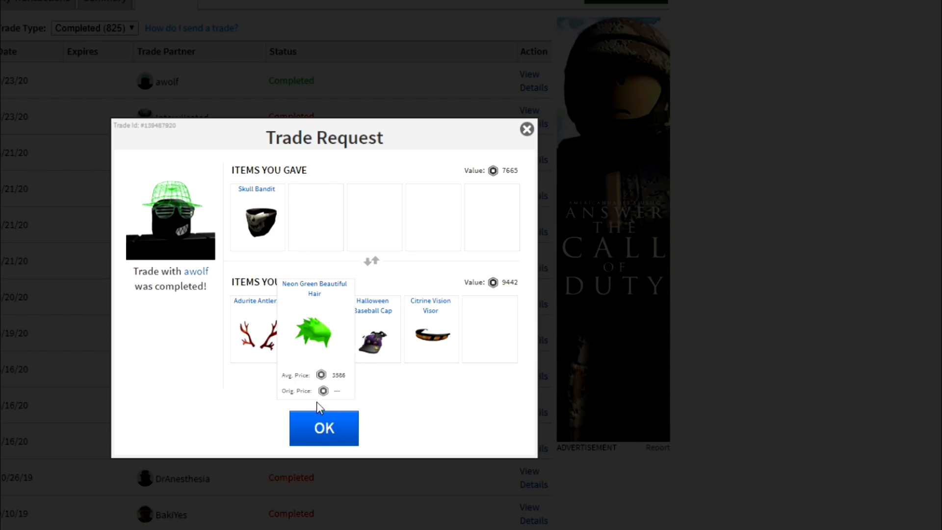
click(324, 428)
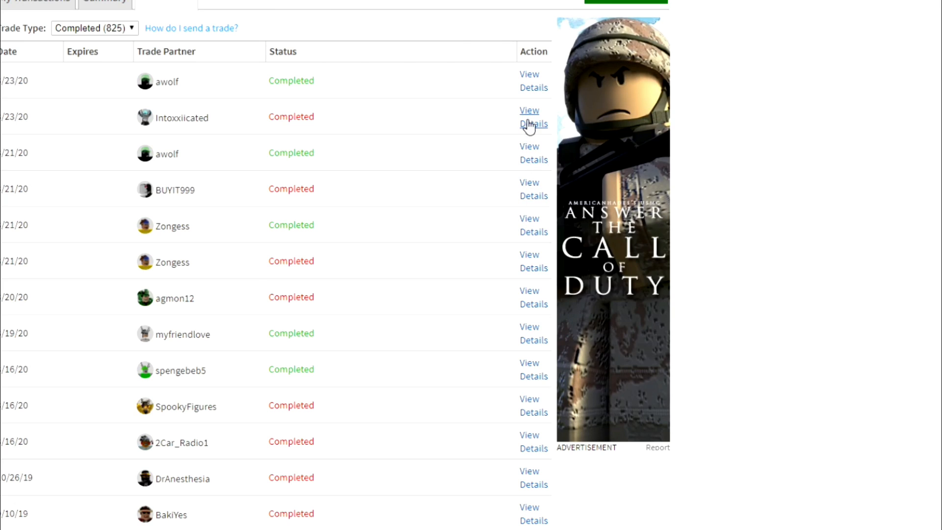
click(533, 117)
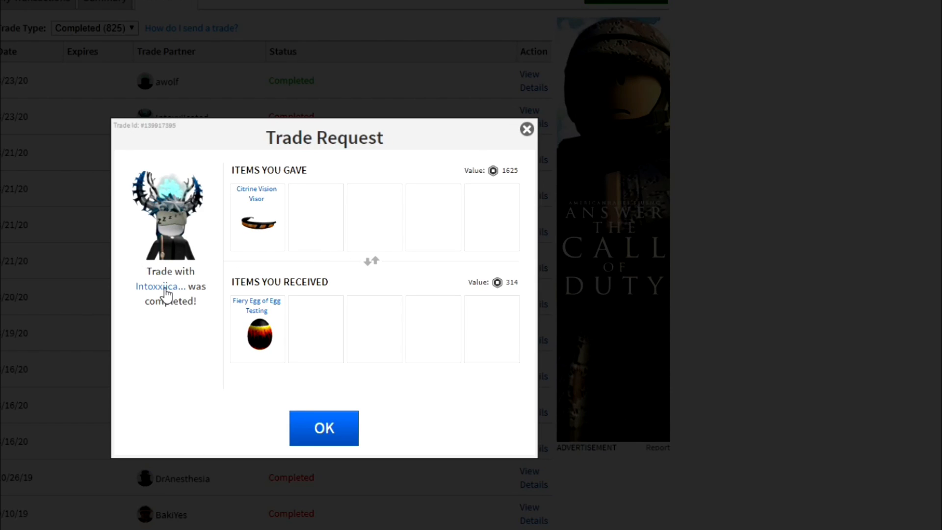
click(323, 428)
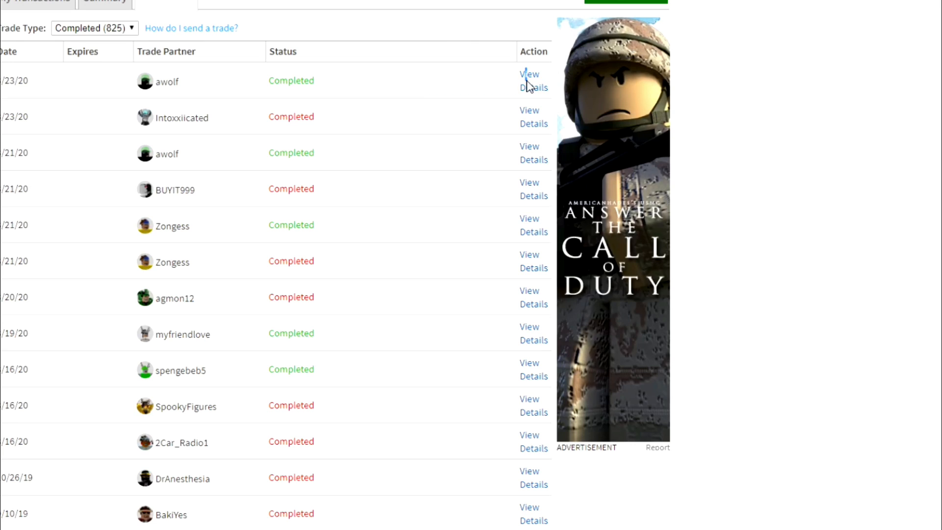
click(533, 81)
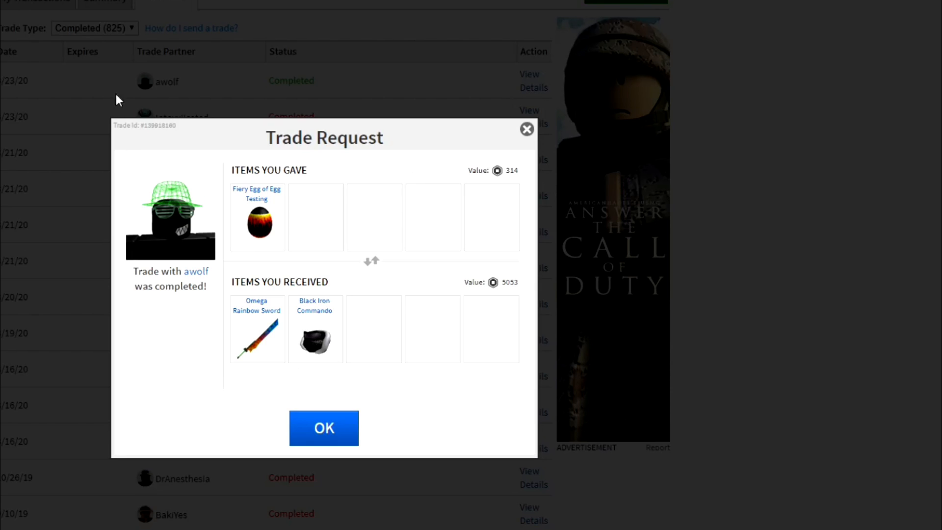
click(323, 428)
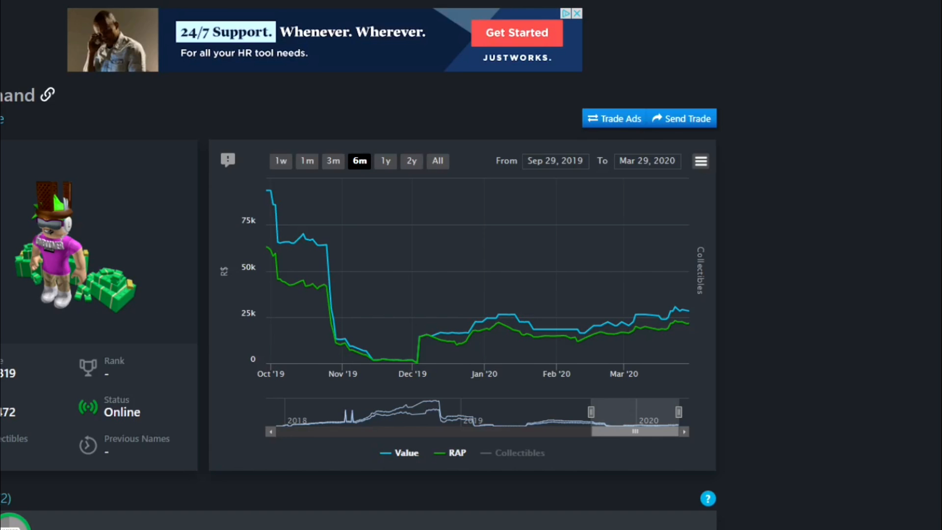
Narrow the Rolimons value/RAP chart to Feb 23–Mar 29 and review item value cards
scroll(down, 3)
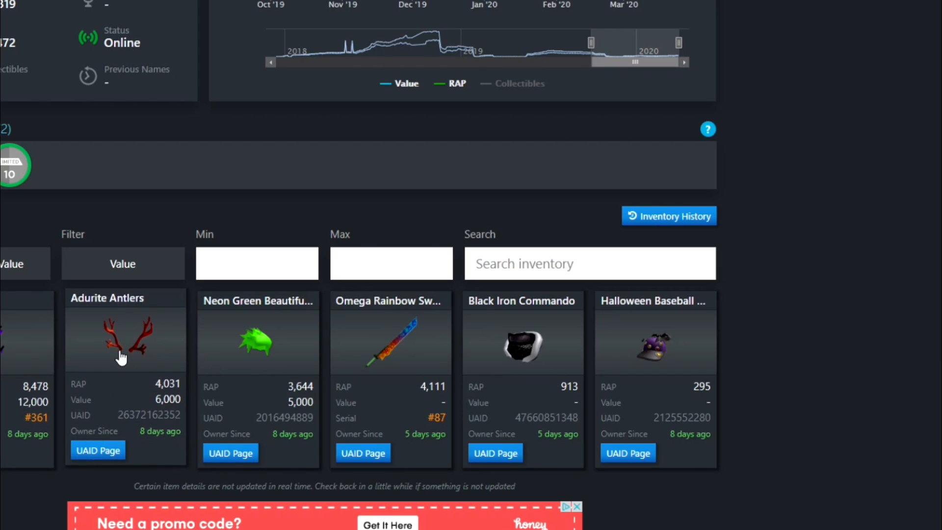
scroll(down, 3)
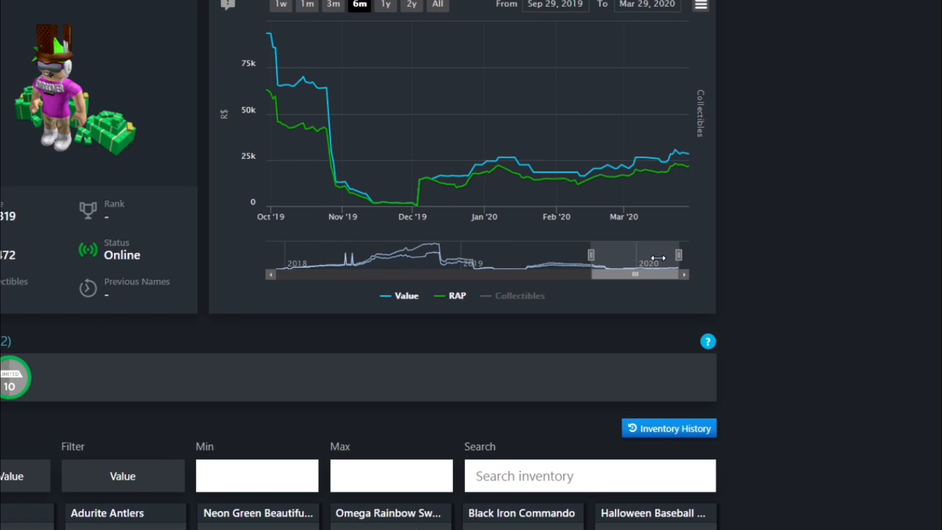
drag(658, 257, 604, 254)
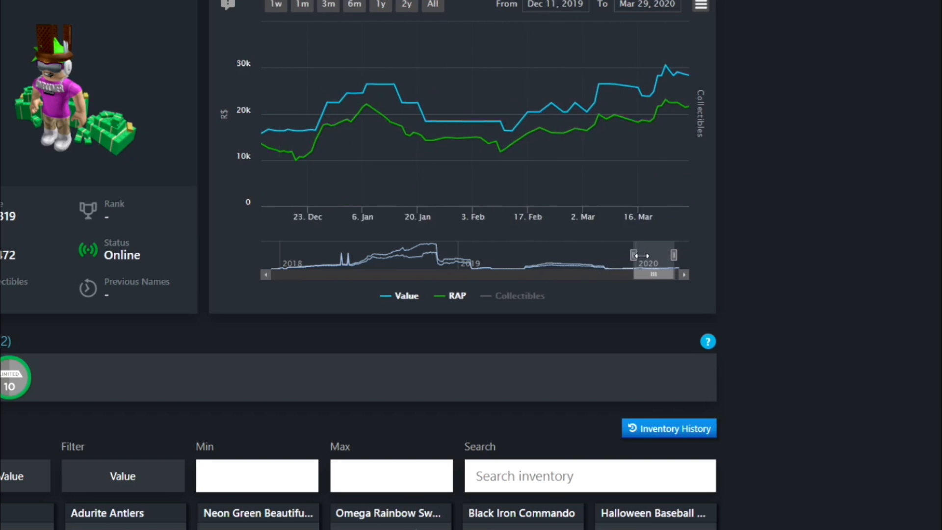
drag(634, 255, 667, 256)
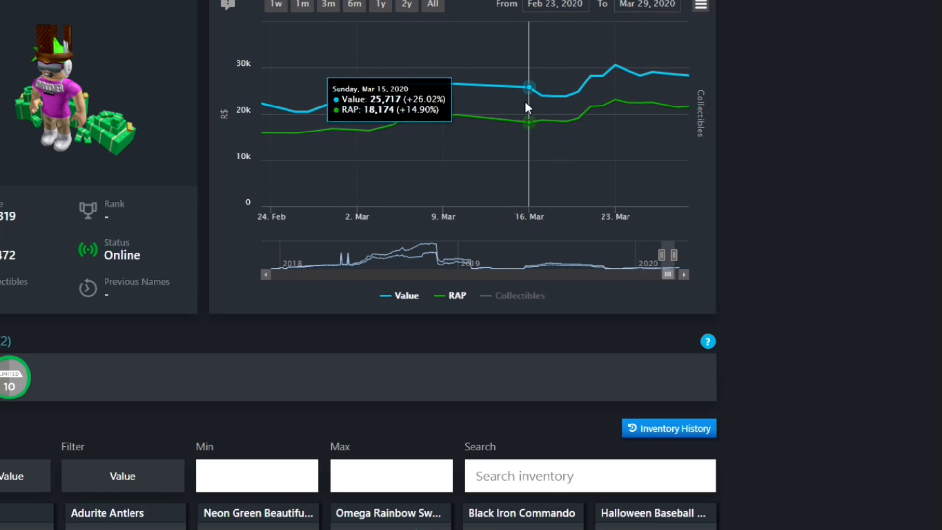
scroll(down, 3)
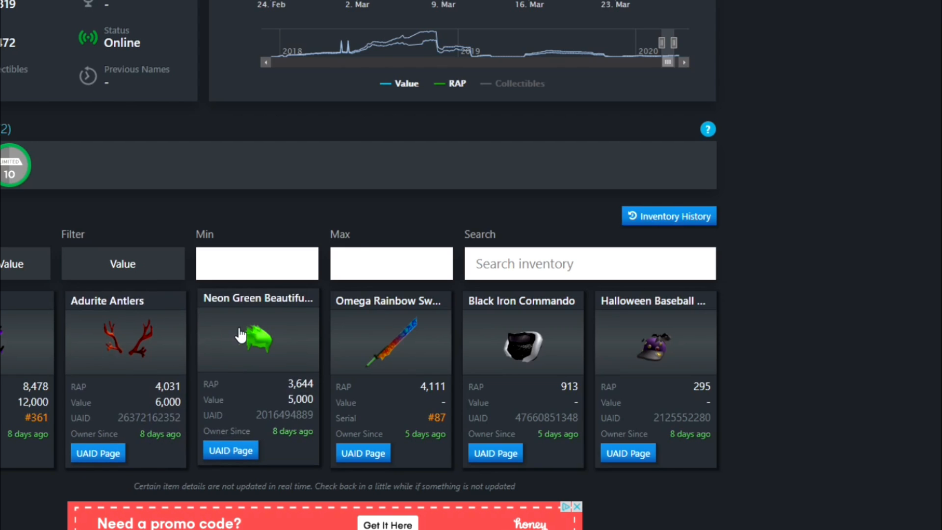
scroll(down, 3)
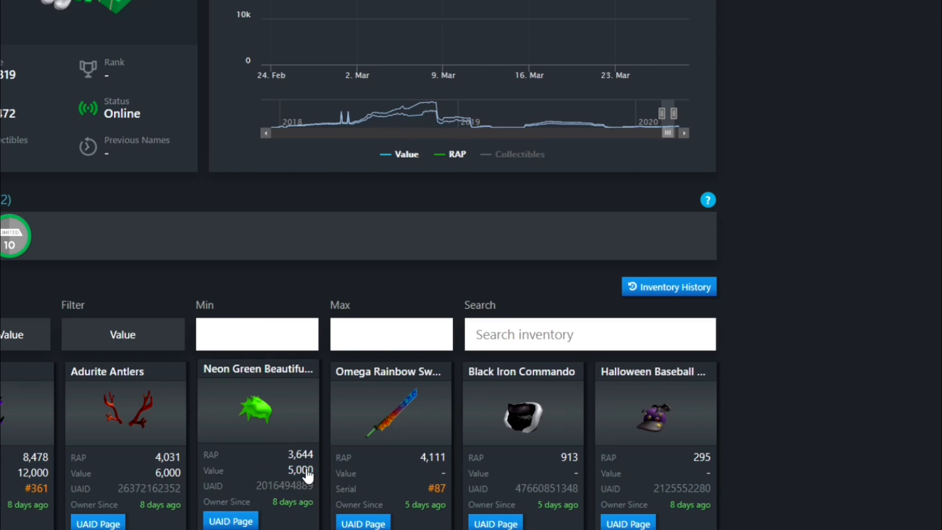
mouse_move(231, 471)
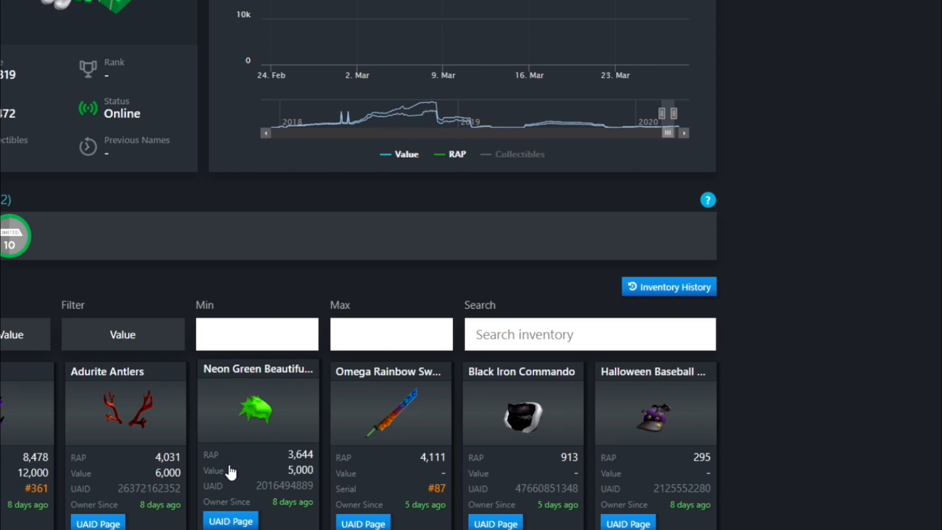
mouse_move(166, 478)
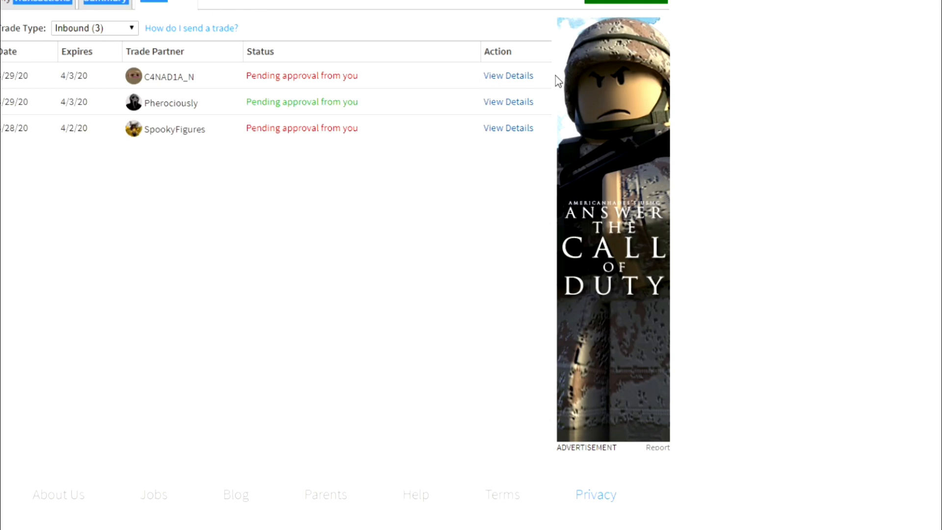
Open the first inbound trade and decline the Black Iron Commando offer
click(508, 75)
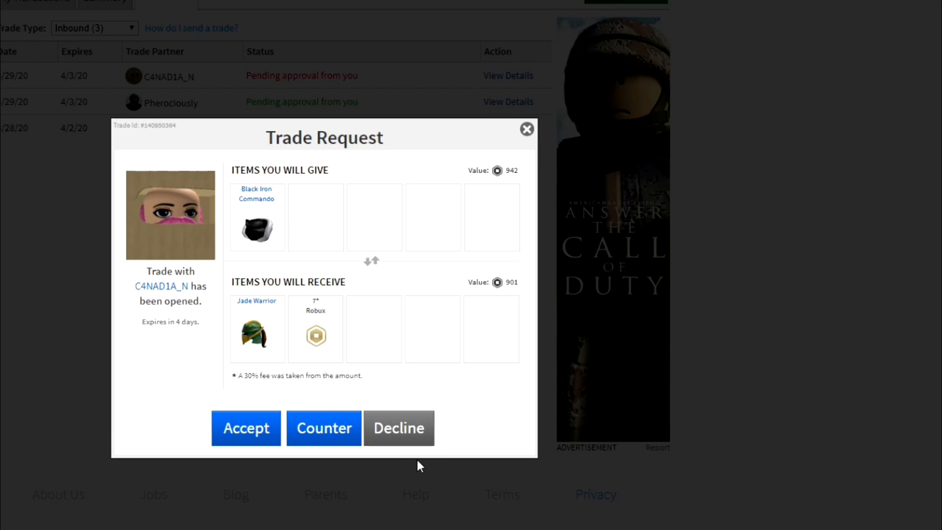
click(399, 427)
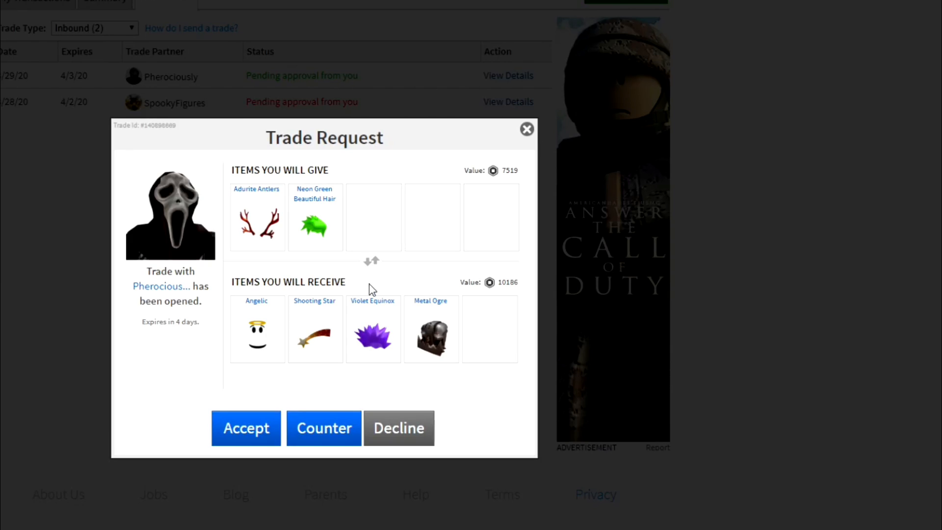
mouse_move(315, 219)
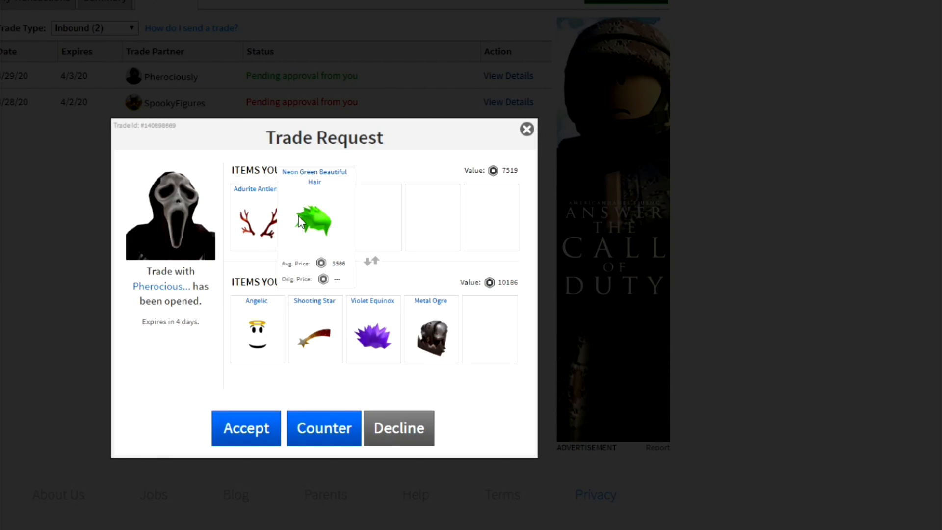
mouse_move(332, 224)
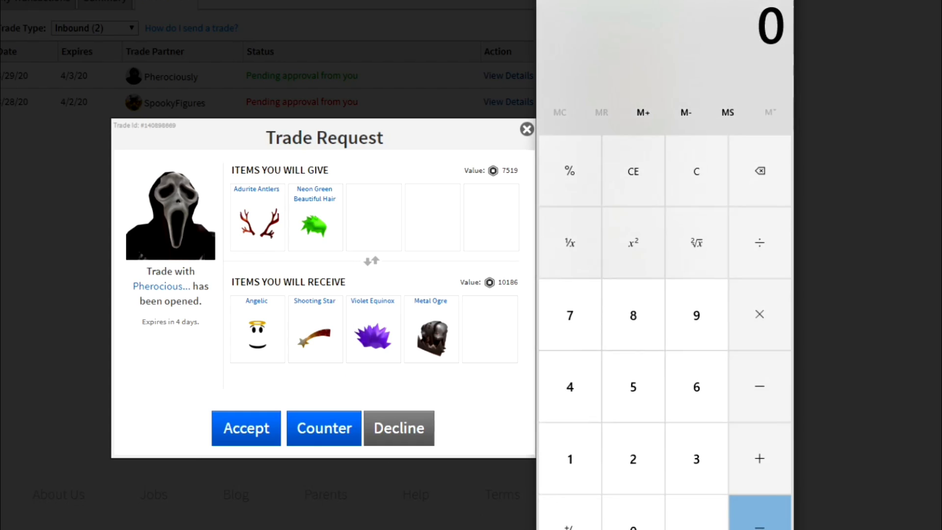
Tally the Angelic, Shooting Star, Violet Equinox and Metal Ogre trade to 9.7
click(696, 458)
text(9.5)
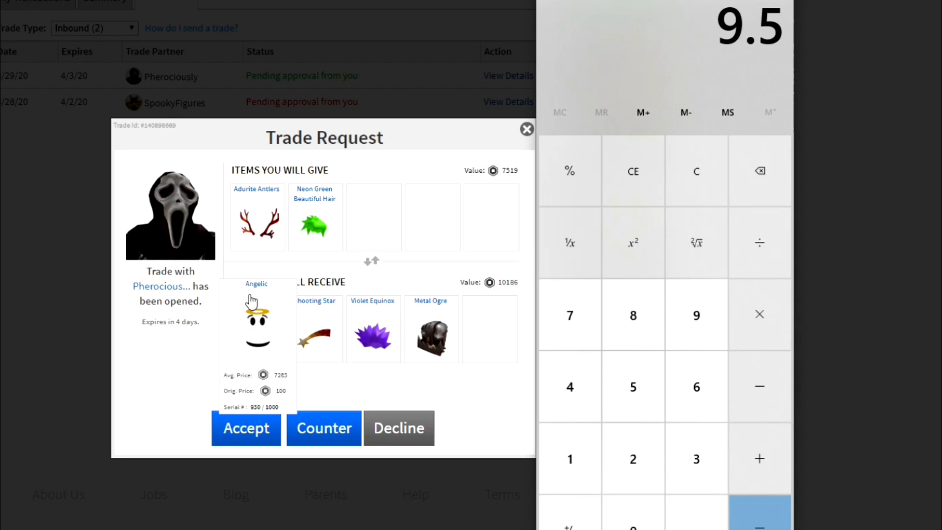
click(632, 172)
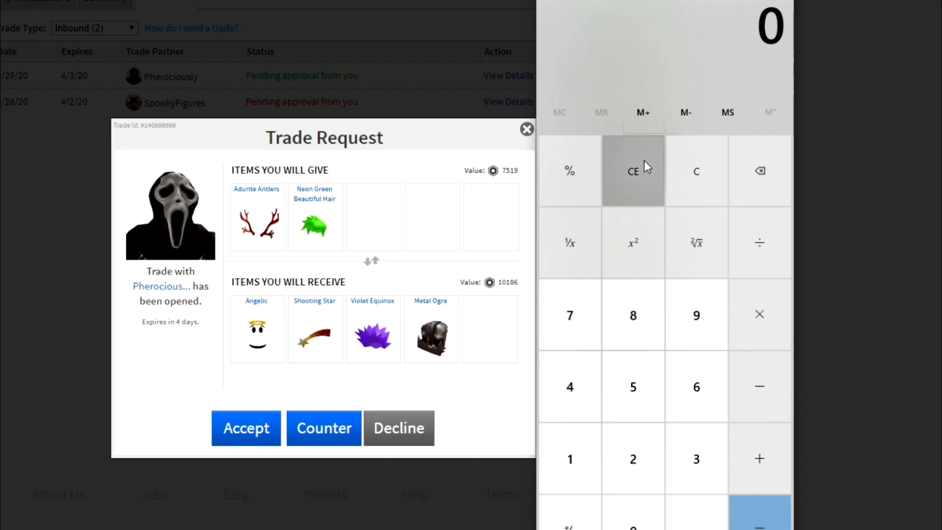
mouse_move(569, 315)
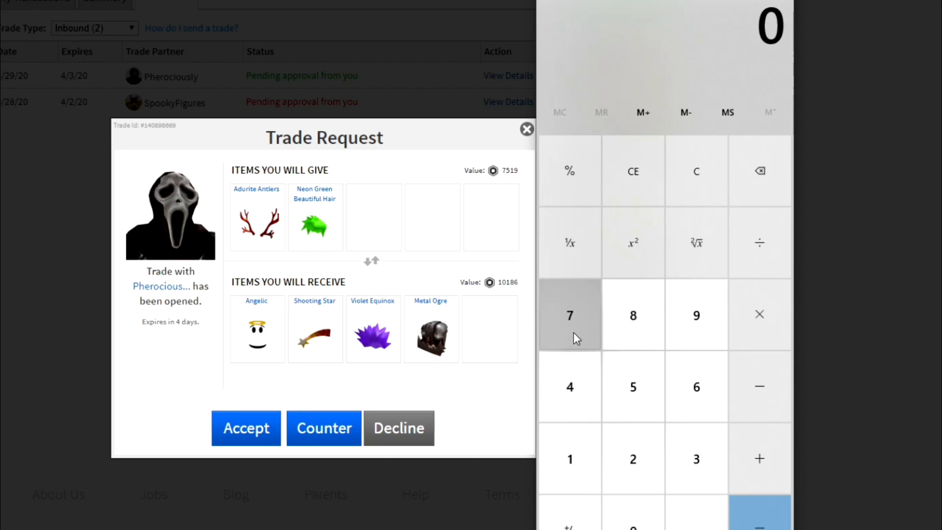
click(569, 315)
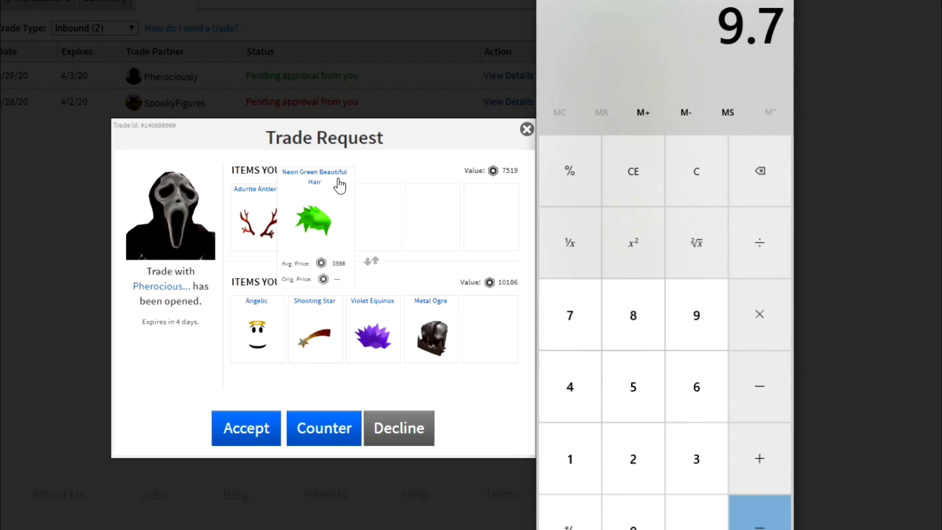
click(508, 102)
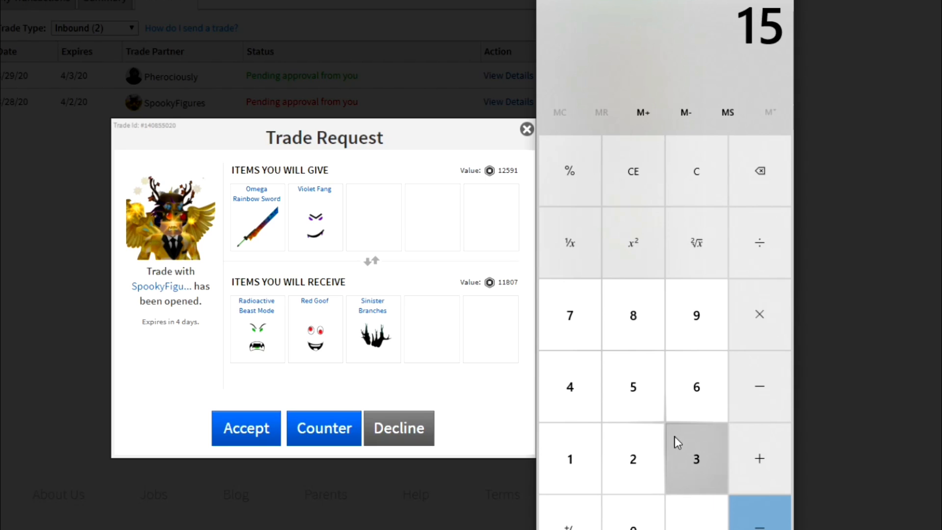
mouse_move(692, 277)
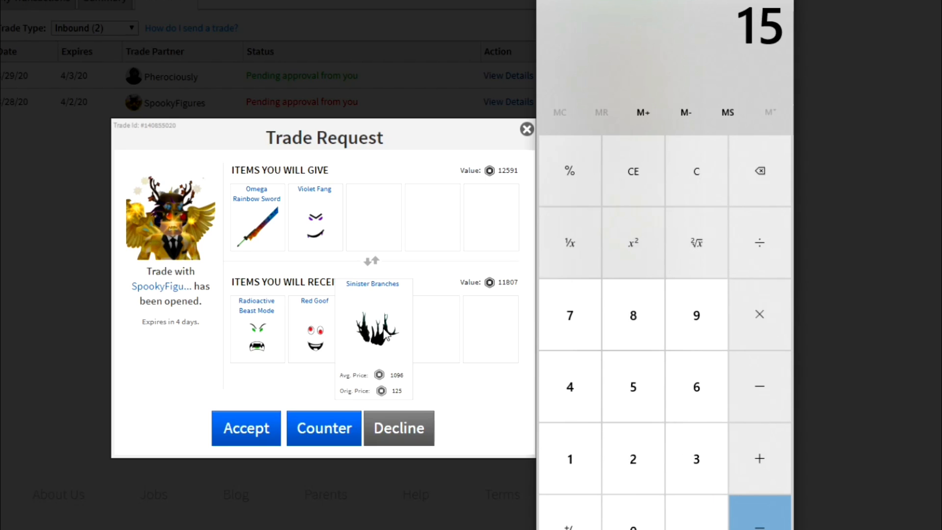
mouse_move(510, 335)
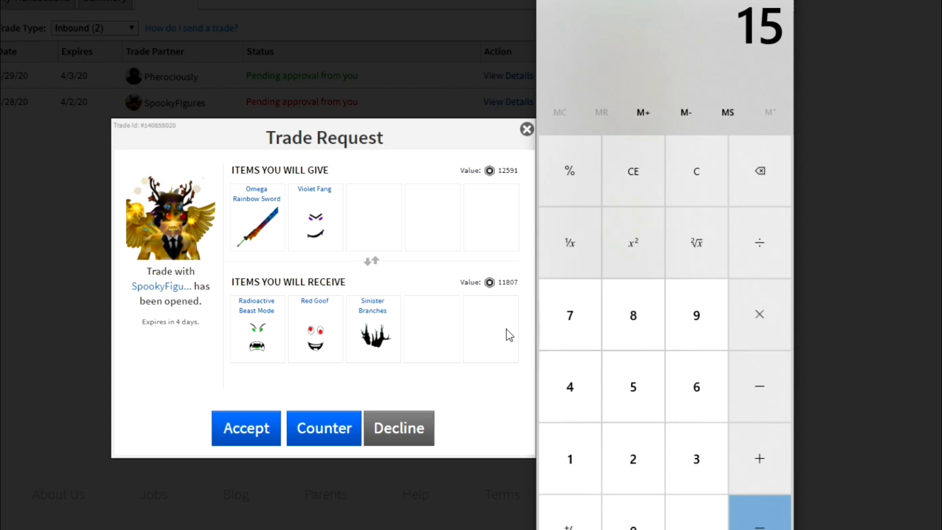
mouse_move(759, 458)
text(16)
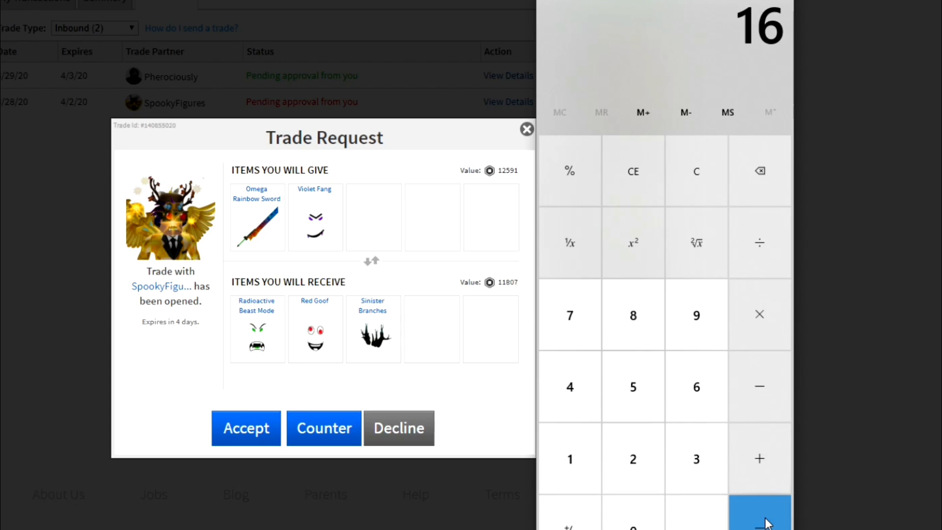
Clear the Calculator result of 16 on the SpookyFigures trade
click(632, 171)
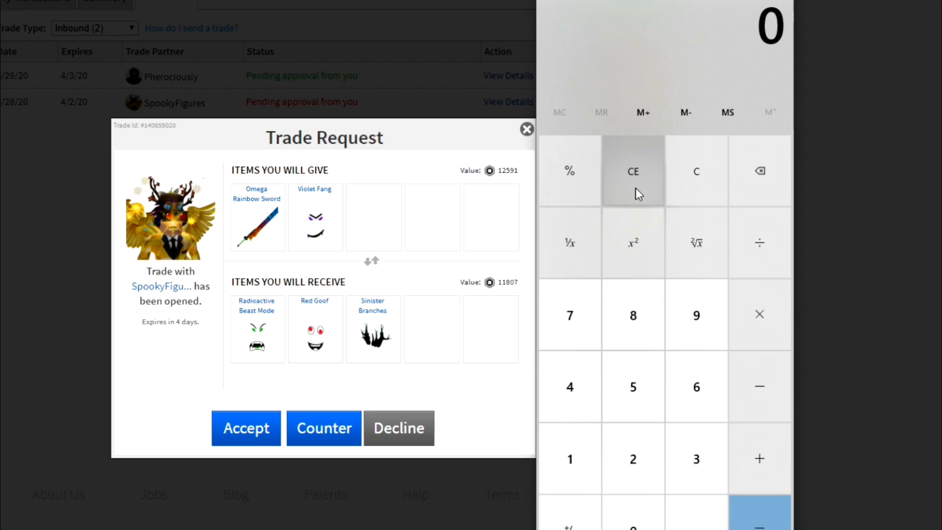
mouse_move(315, 216)
text(16)
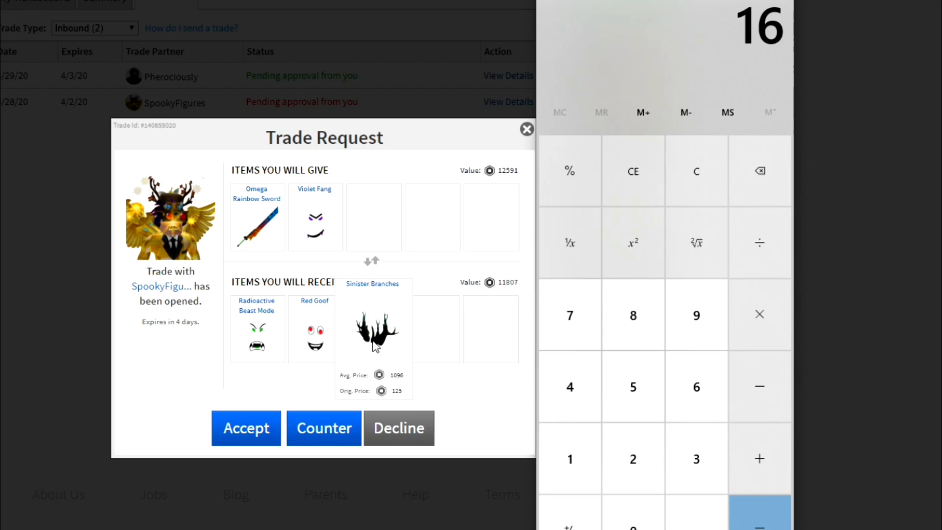
mouse_move(266, 158)
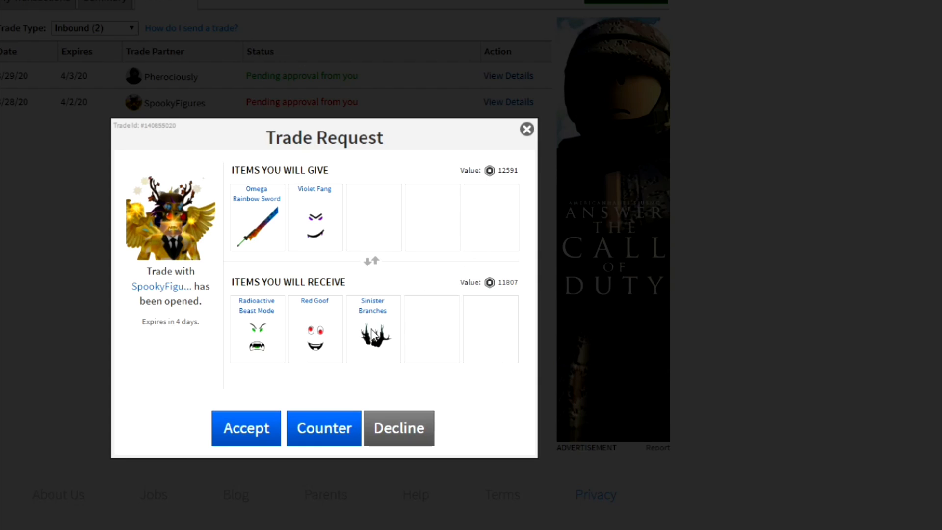
mouse_move(257, 327)
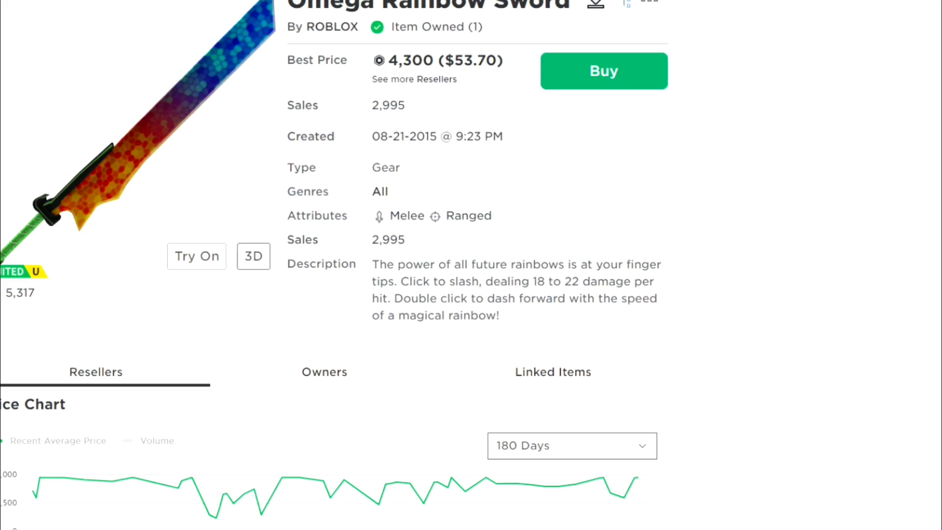
Set the Price Chart to 30 Days for Omega Rainbow Sword and Radioactive Beast Mode
scroll(down, 3)
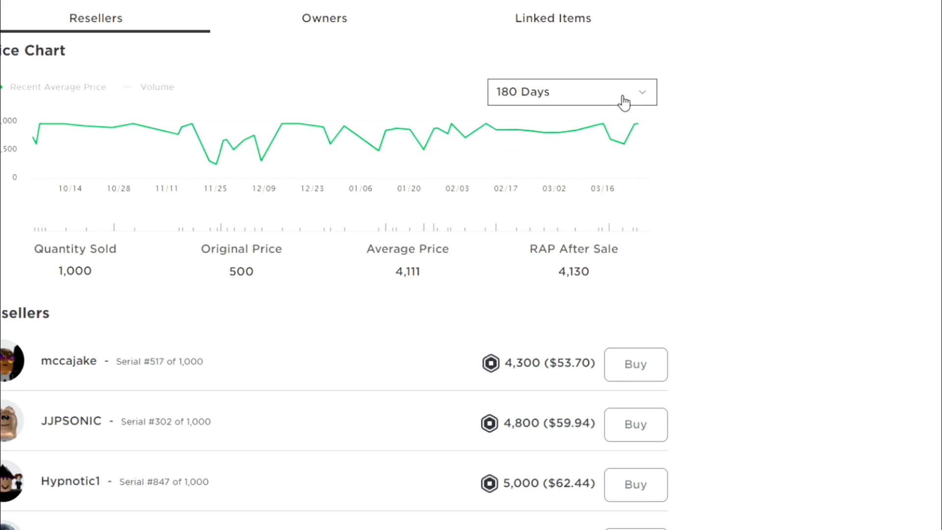
click(571, 92)
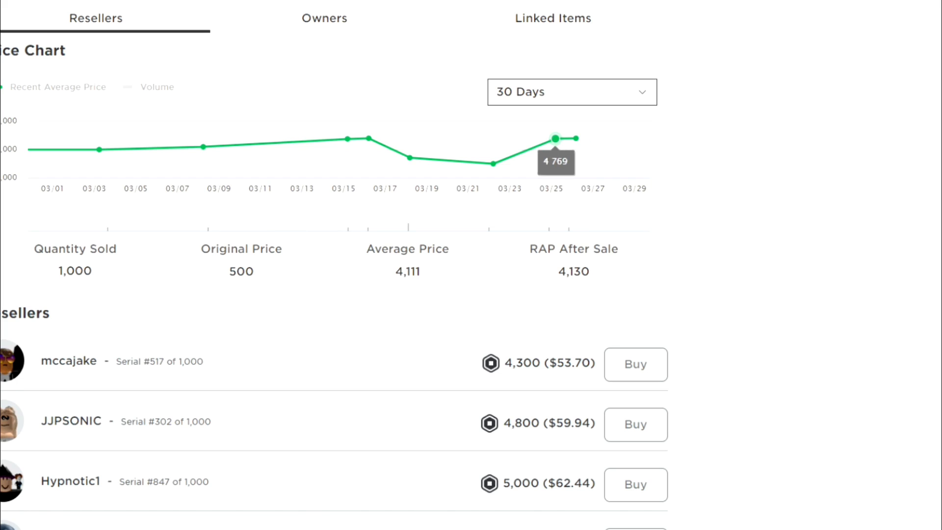
mouse_move(565, 83)
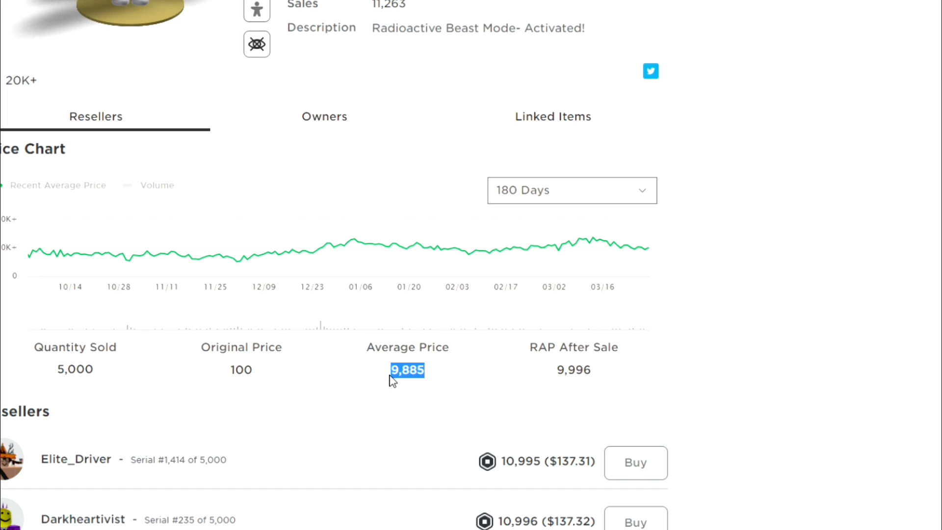
scroll(down, 3)
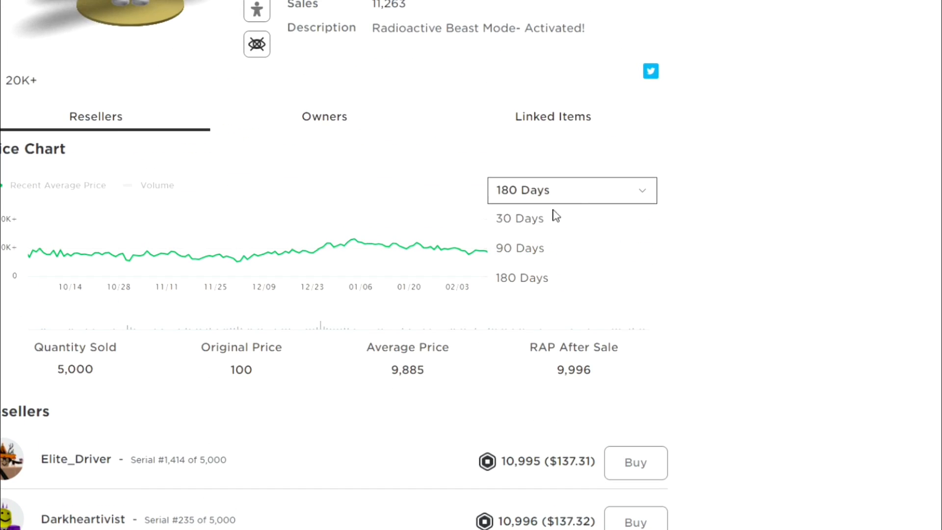
click(519, 217)
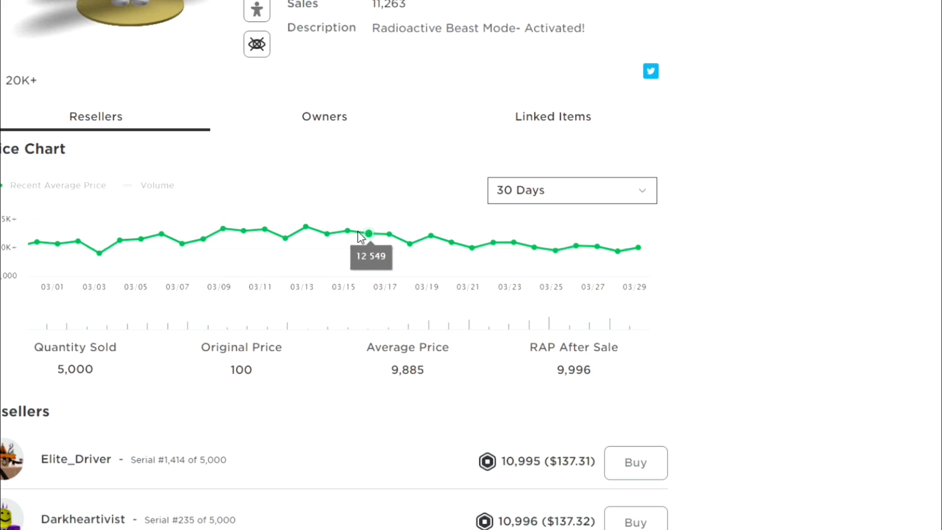
scroll(down, 3)
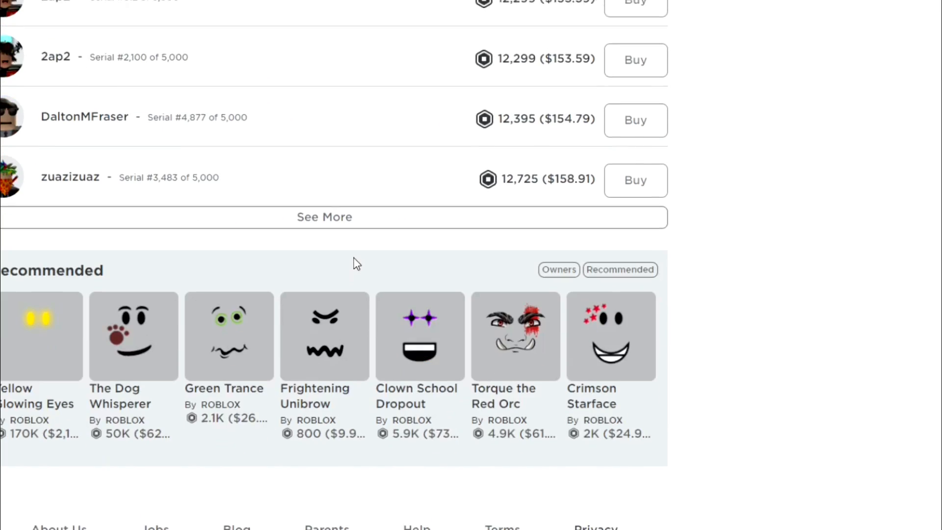
scroll(down, 3)
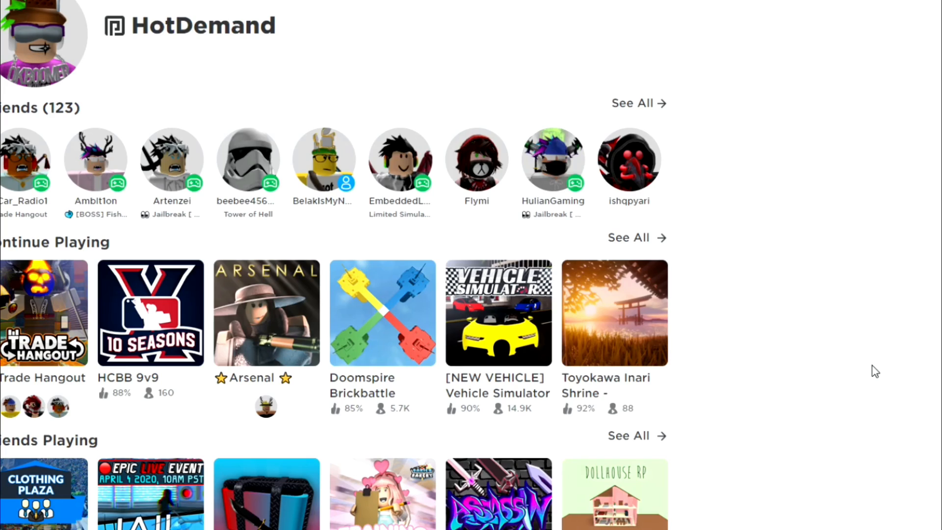
mouse_move(289, 33)
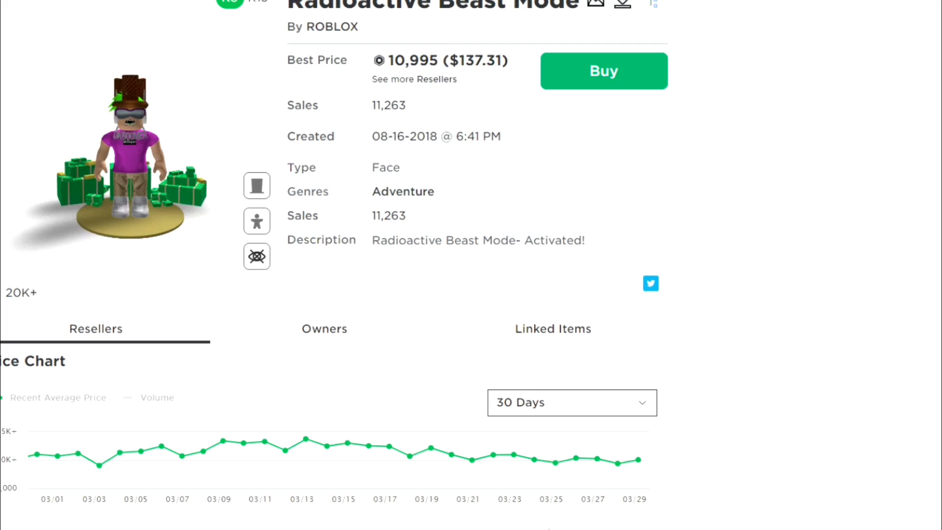
scroll(down, 3)
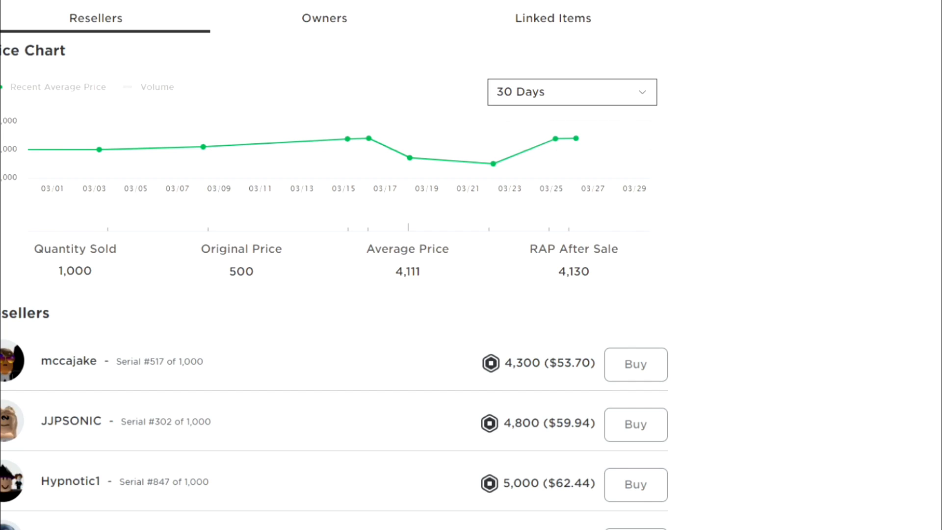
click(571, 91)
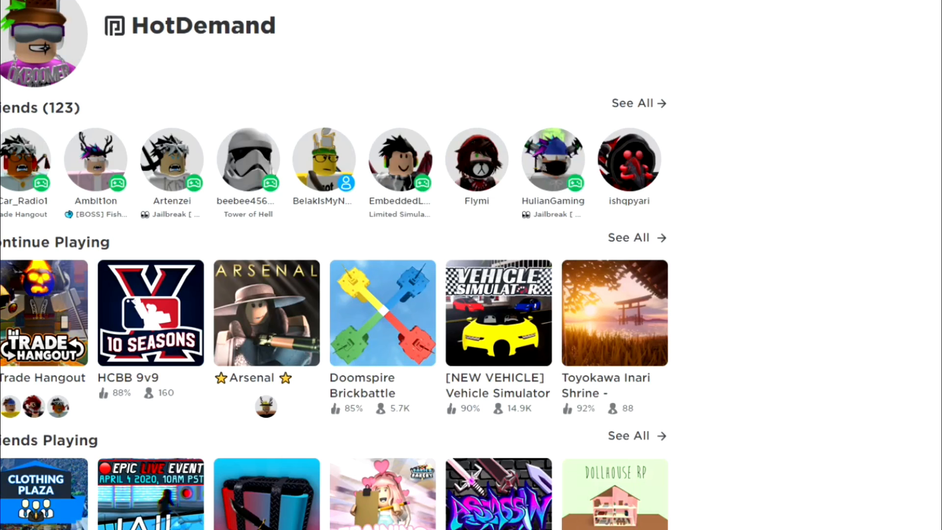
scroll(down, 3)
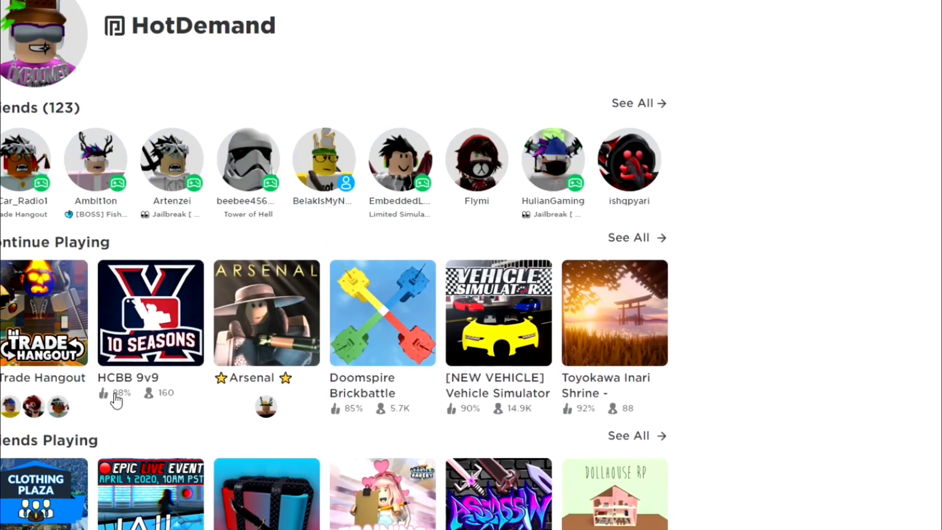
mouse_move(559, 492)
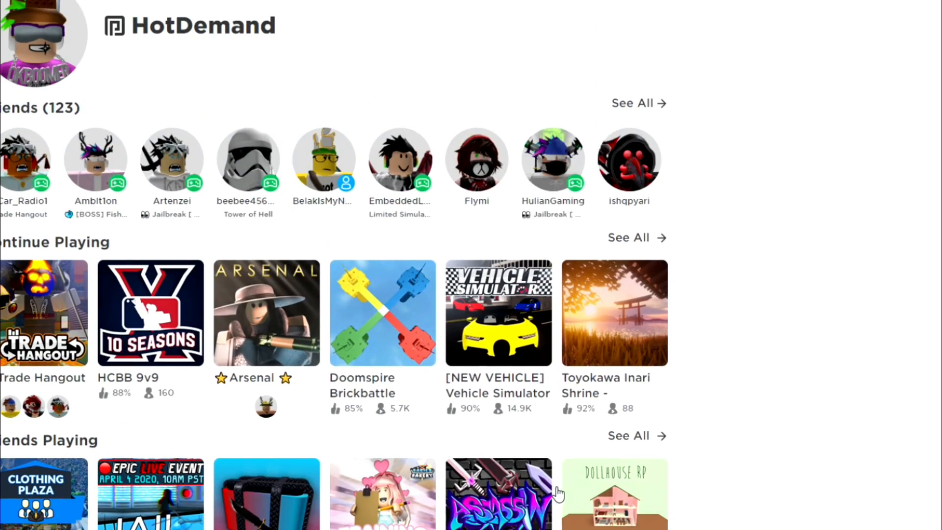